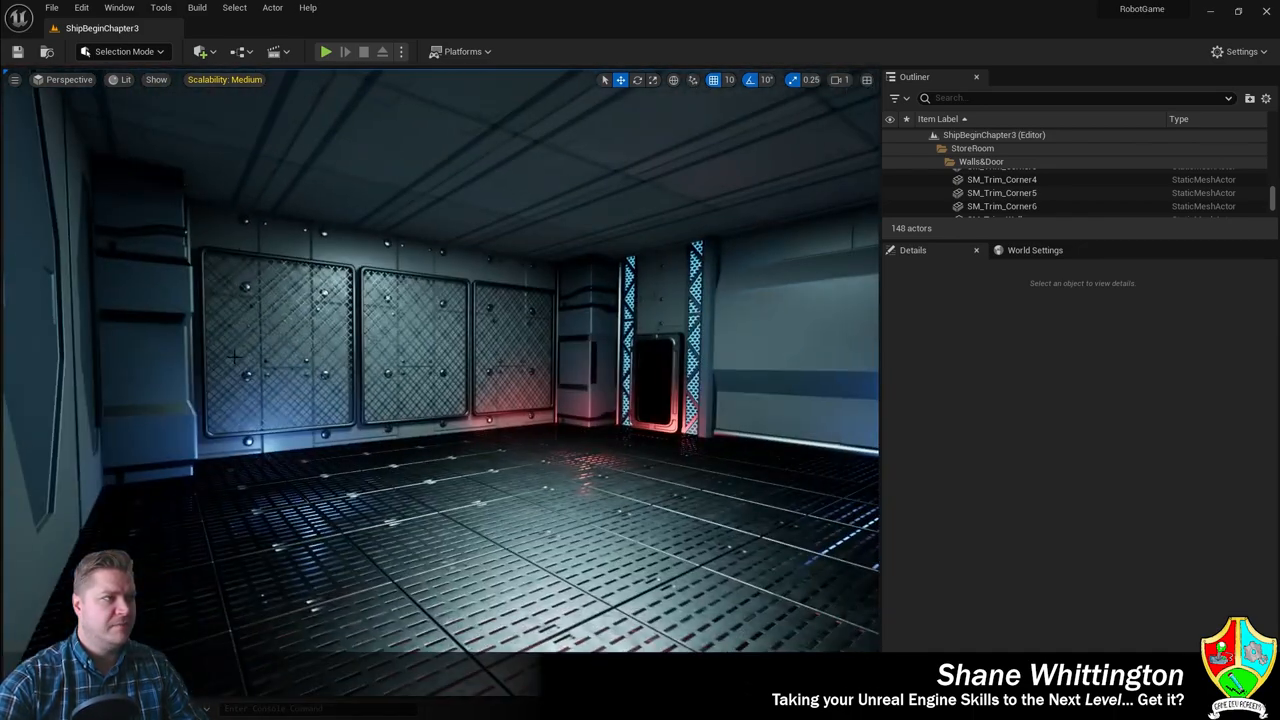
# Play-test the ship interior level in the editor viewport, then stop the preview.
pyautogui.click(324, 52)
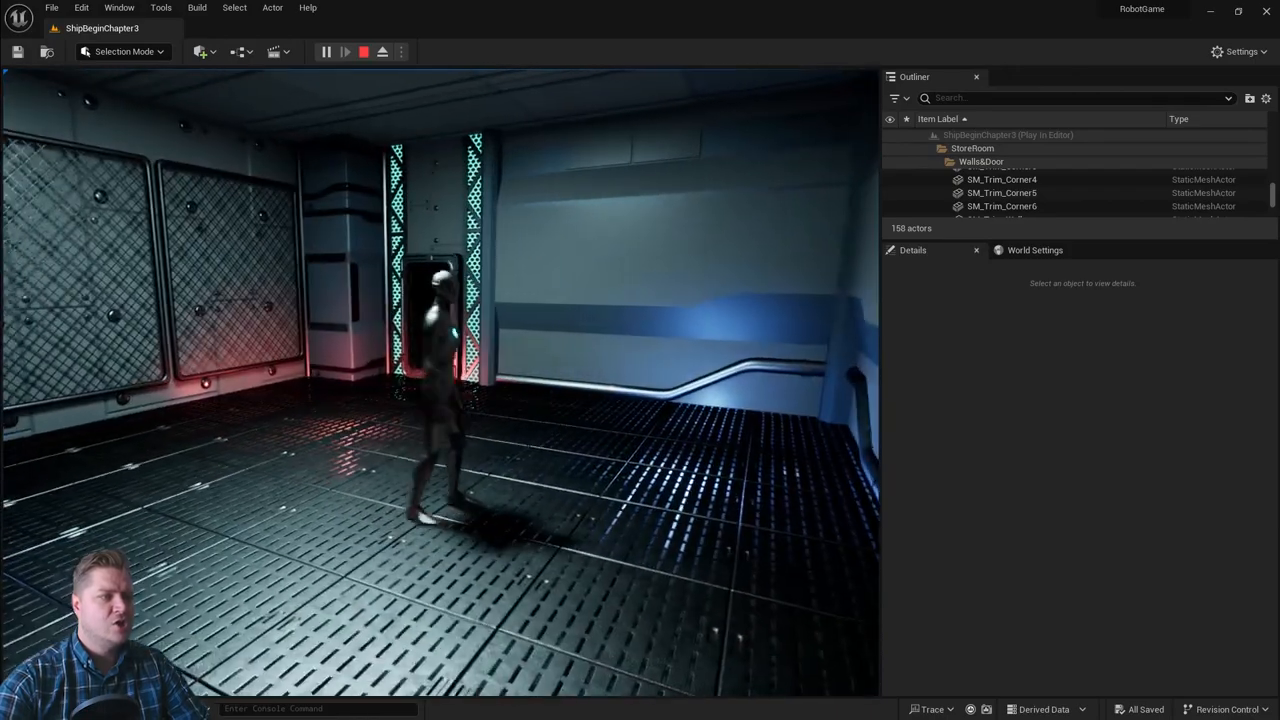
pyautogui.click(364, 52)
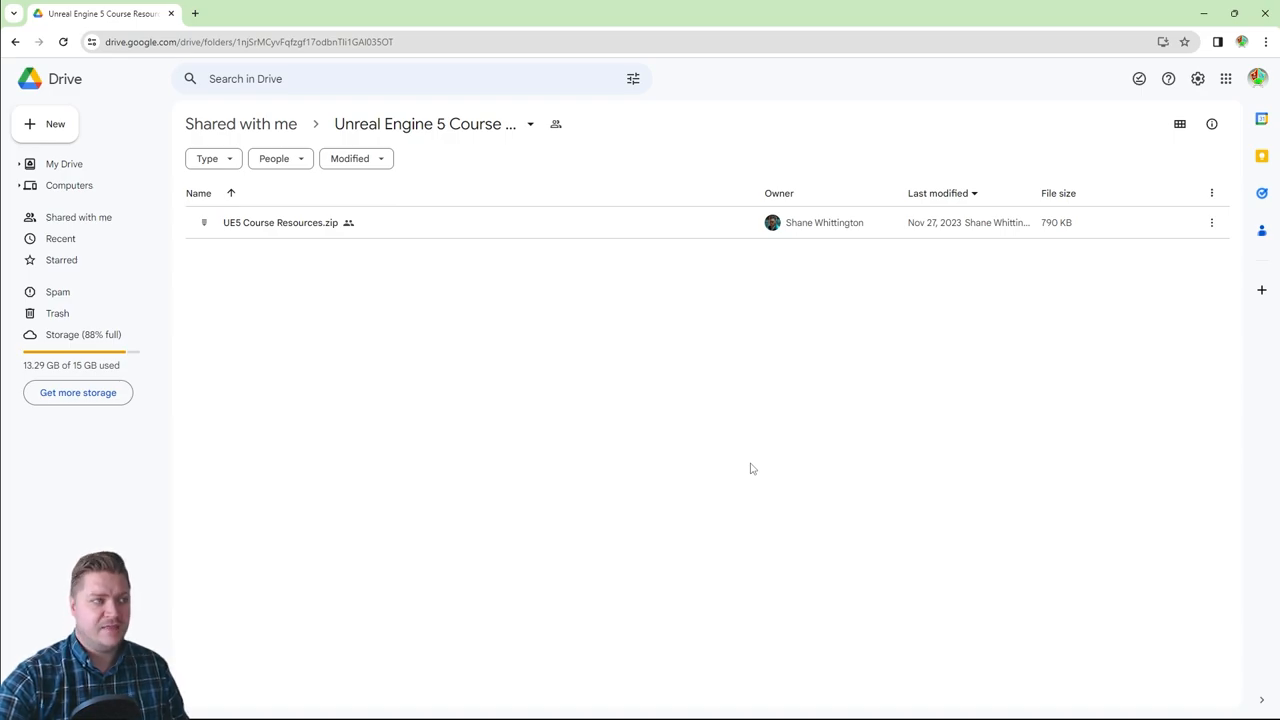
pyautogui.moveTo(270, 260)
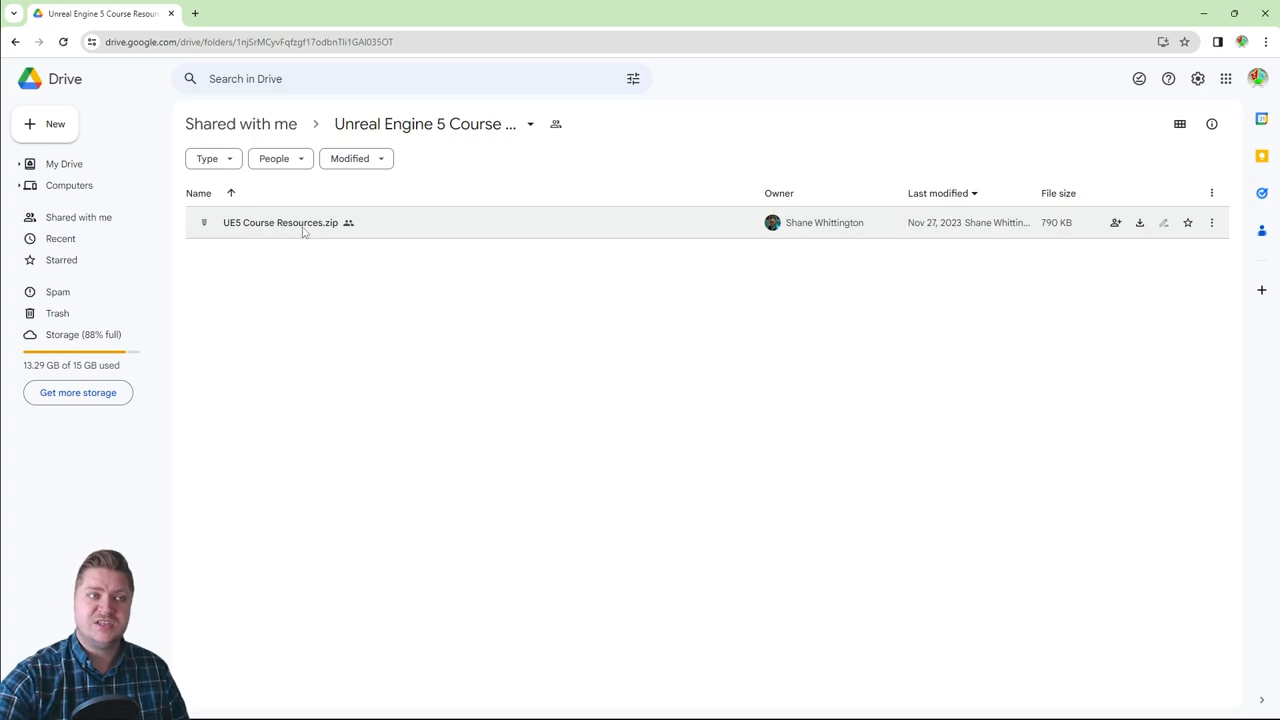
# Download UE5 Course Resources.zip from the shared Drive folder.
pyautogui.rightClick(280, 222)
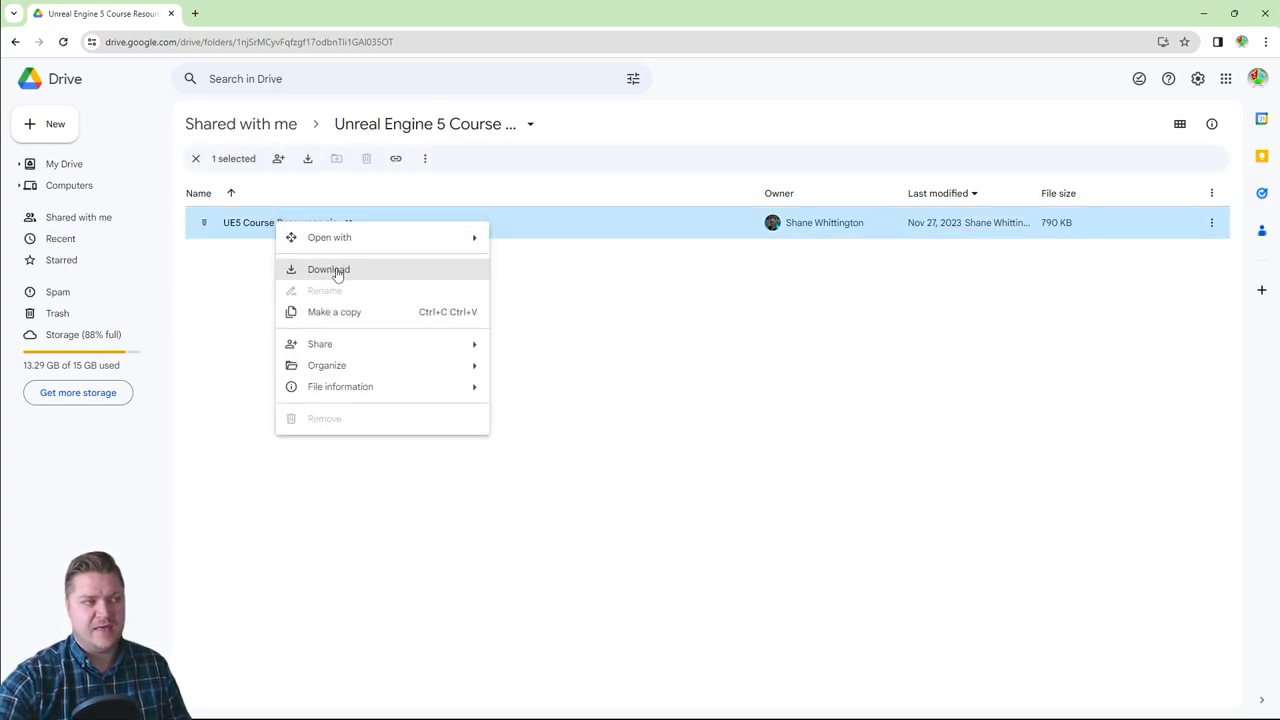
pyautogui.click(328, 268)
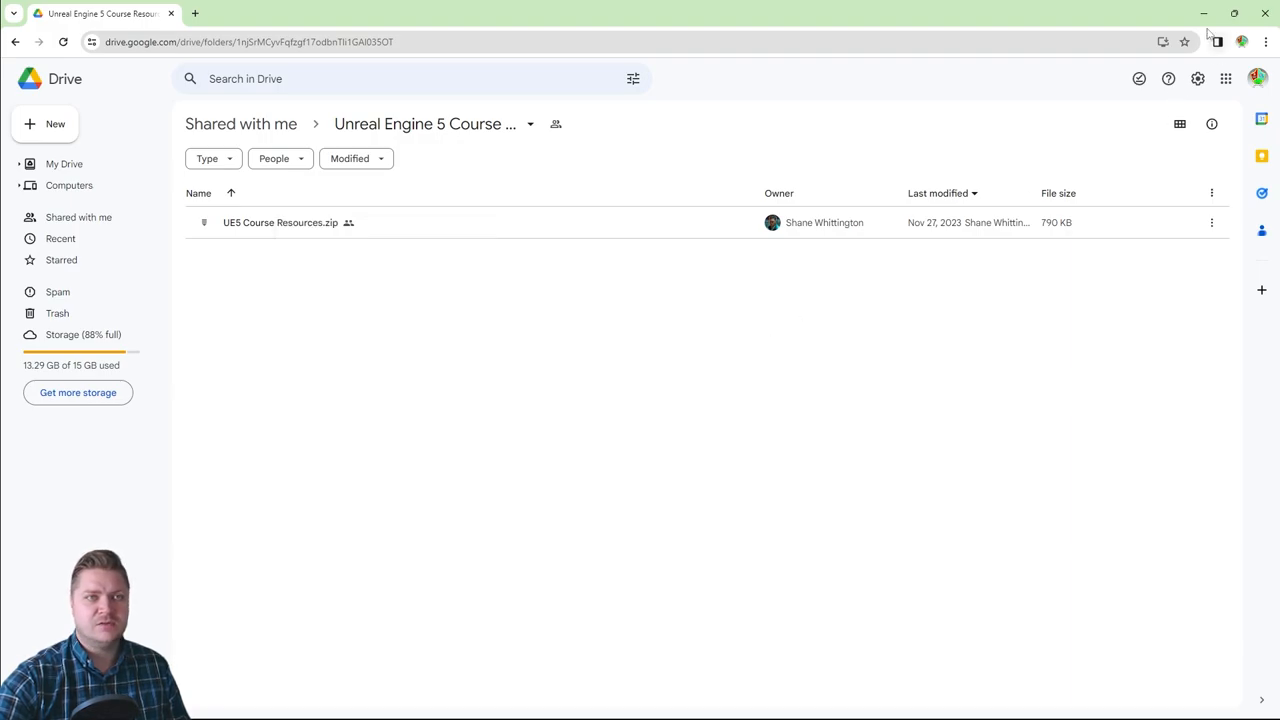
# Extract the course resources zip on the desktop to its default folder.
pyautogui.click(1204, 12)
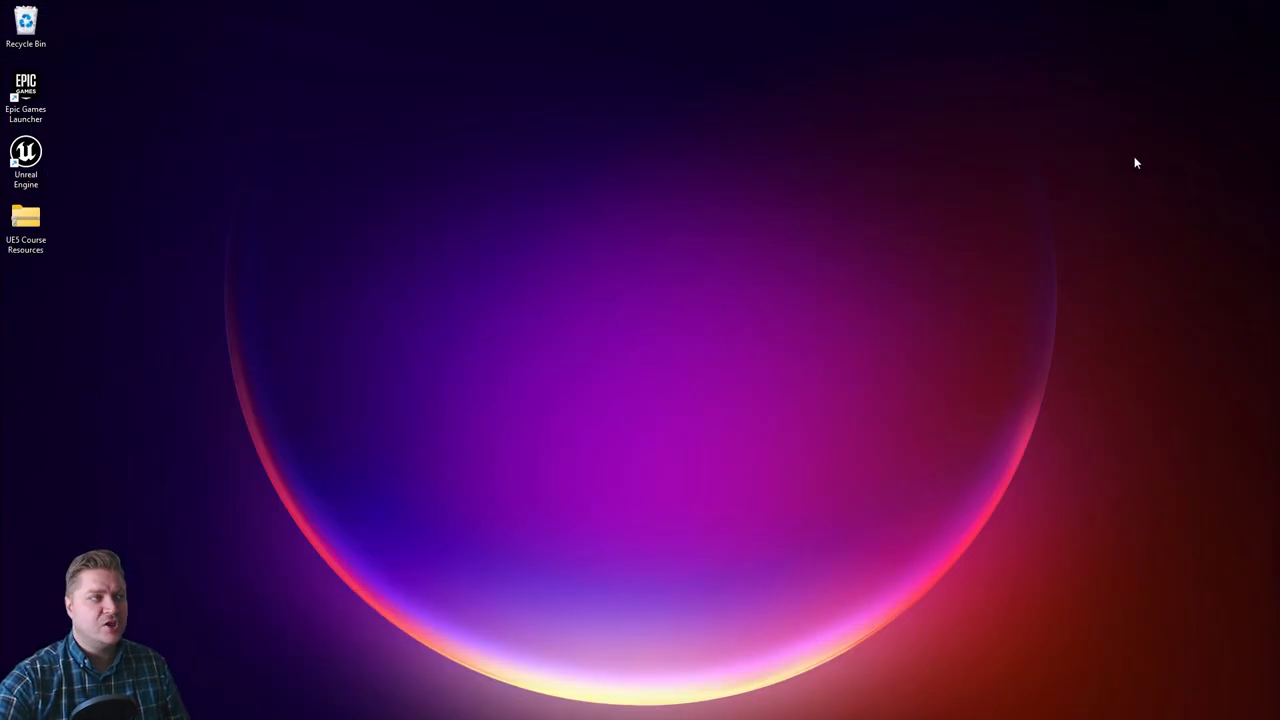
pyautogui.click(24, 224)
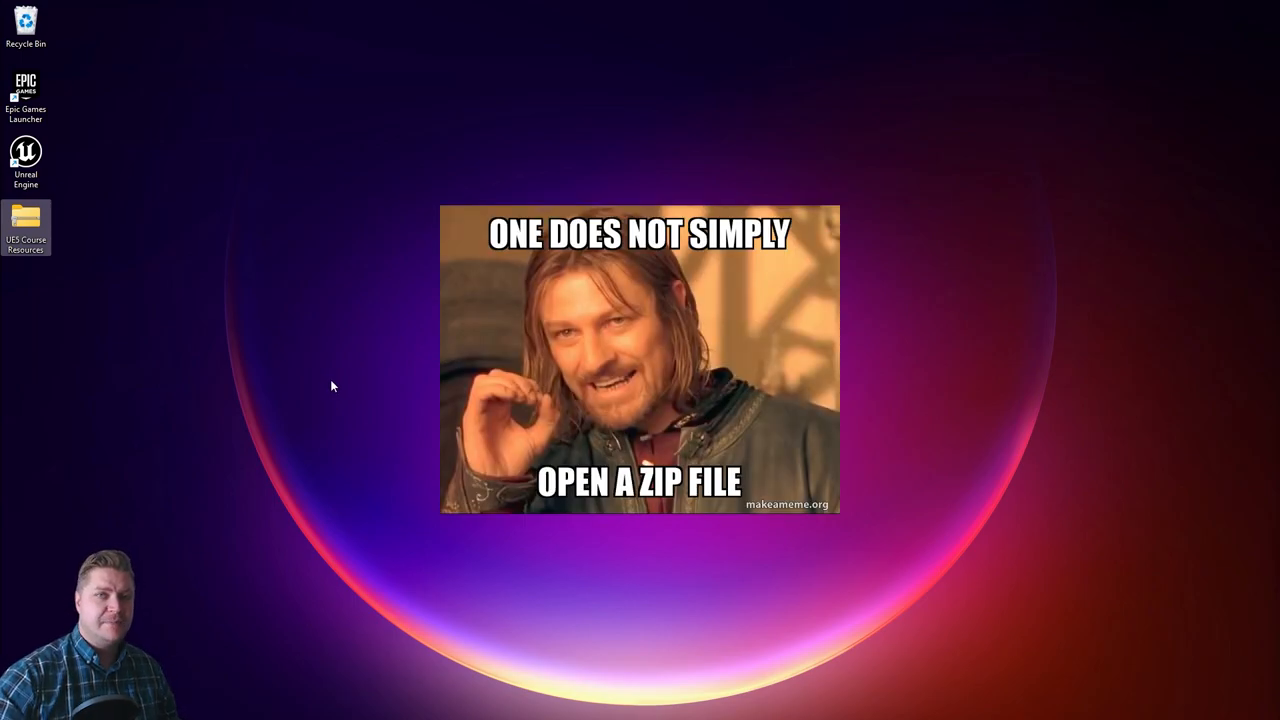
pyautogui.moveTo(296, 402)
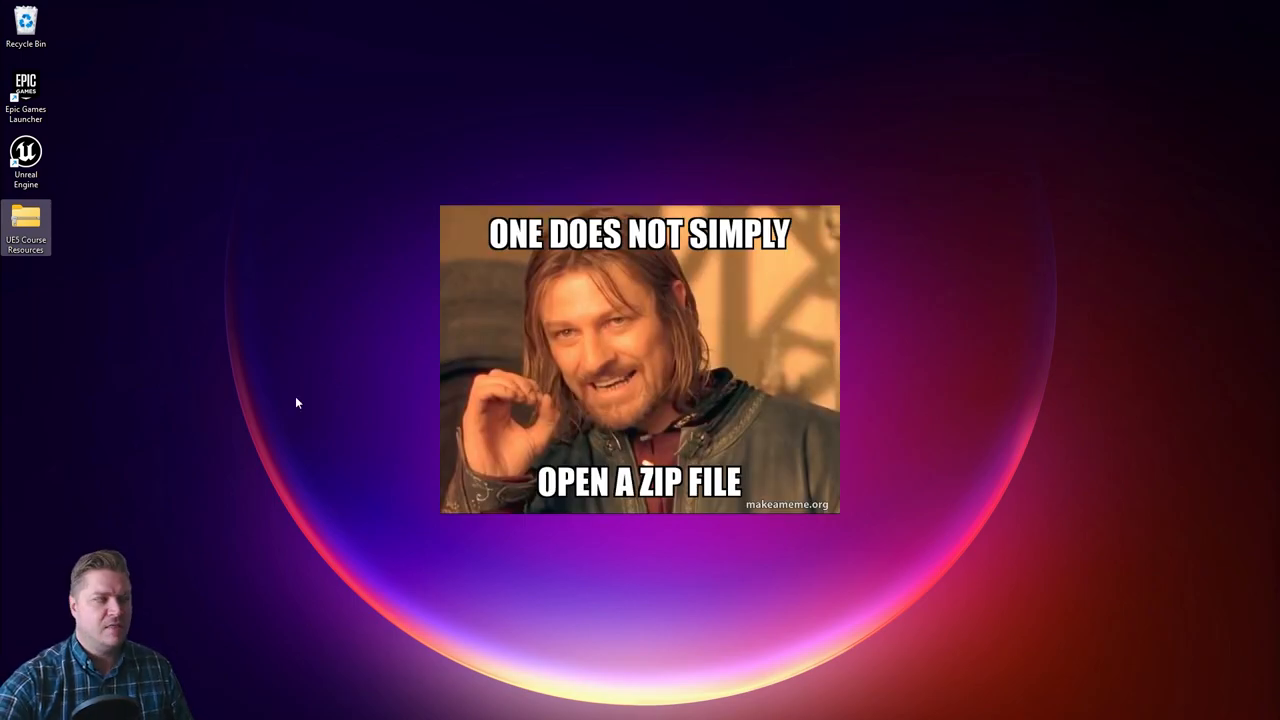
pyautogui.rightClick(24, 222)
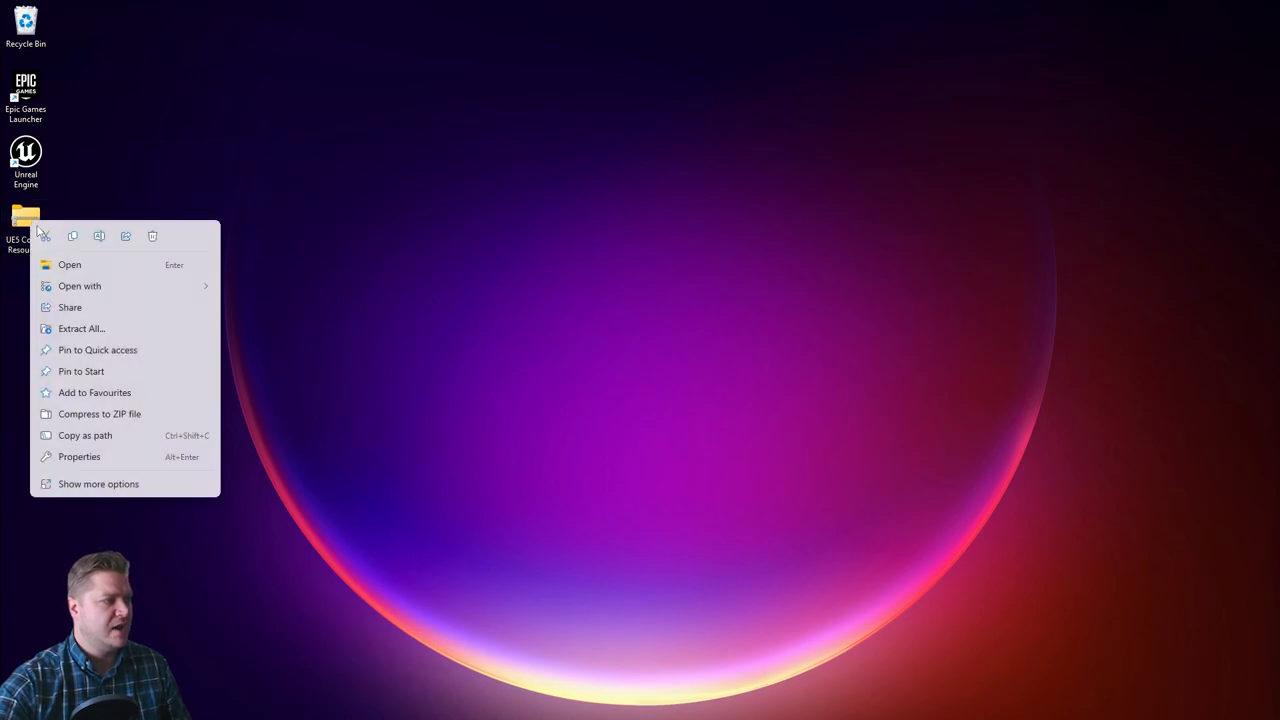
pyautogui.click(80, 328)
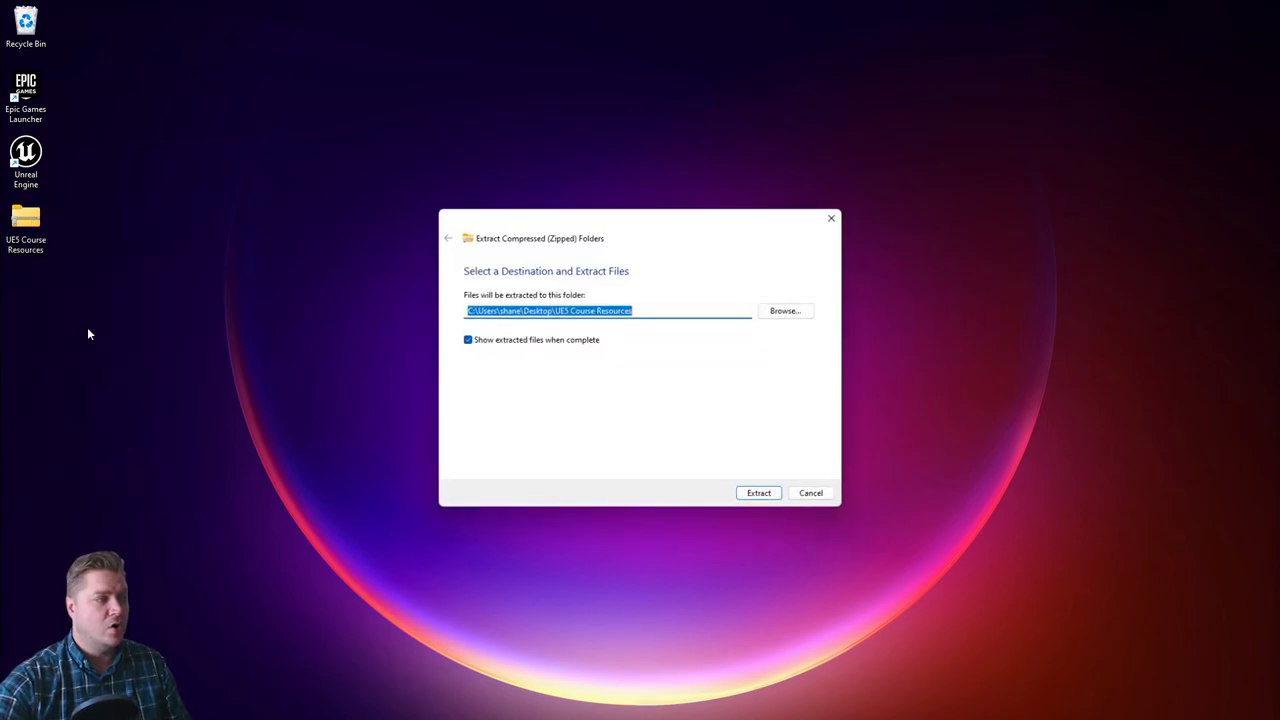
pyautogui.click(758, 492)
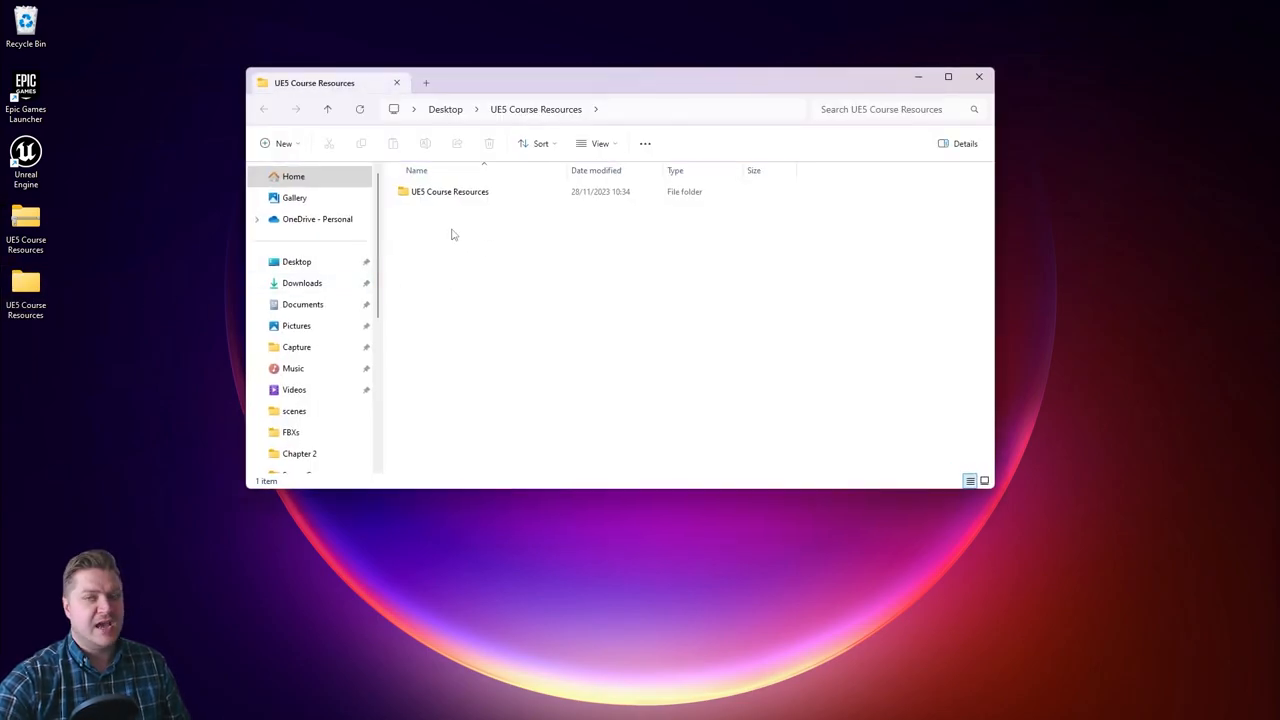
# Browse into UE5 Course Resources > Chapter 2 and select all its FBX mesh files.
pyautogui.doubleClick(448, 192)
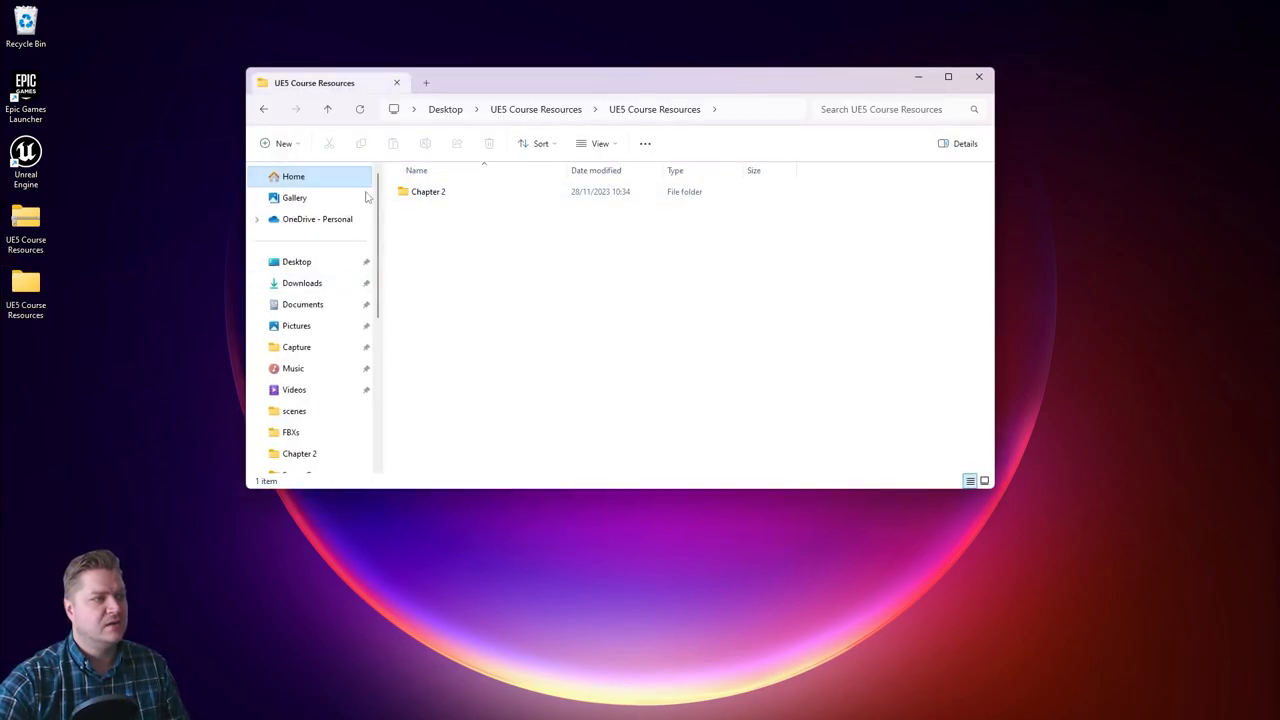
pyautogui.click(428, 192)
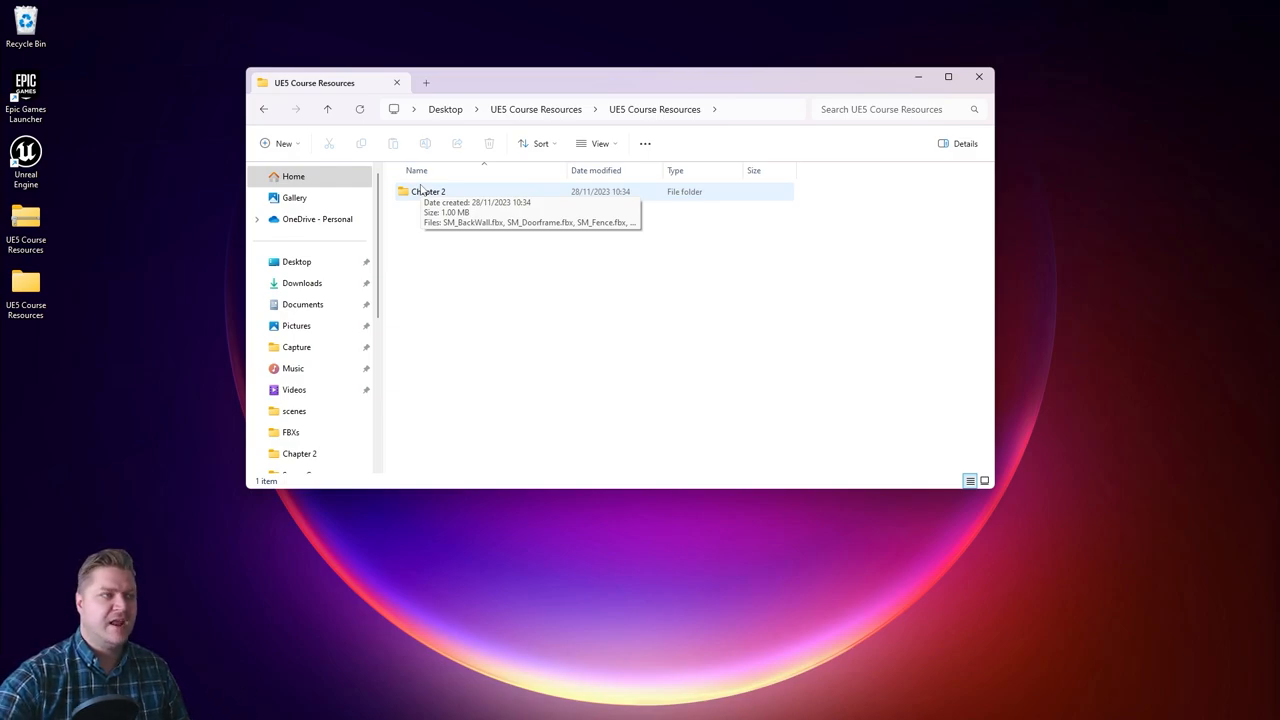
pyautogui.doubleClick(428, 192)
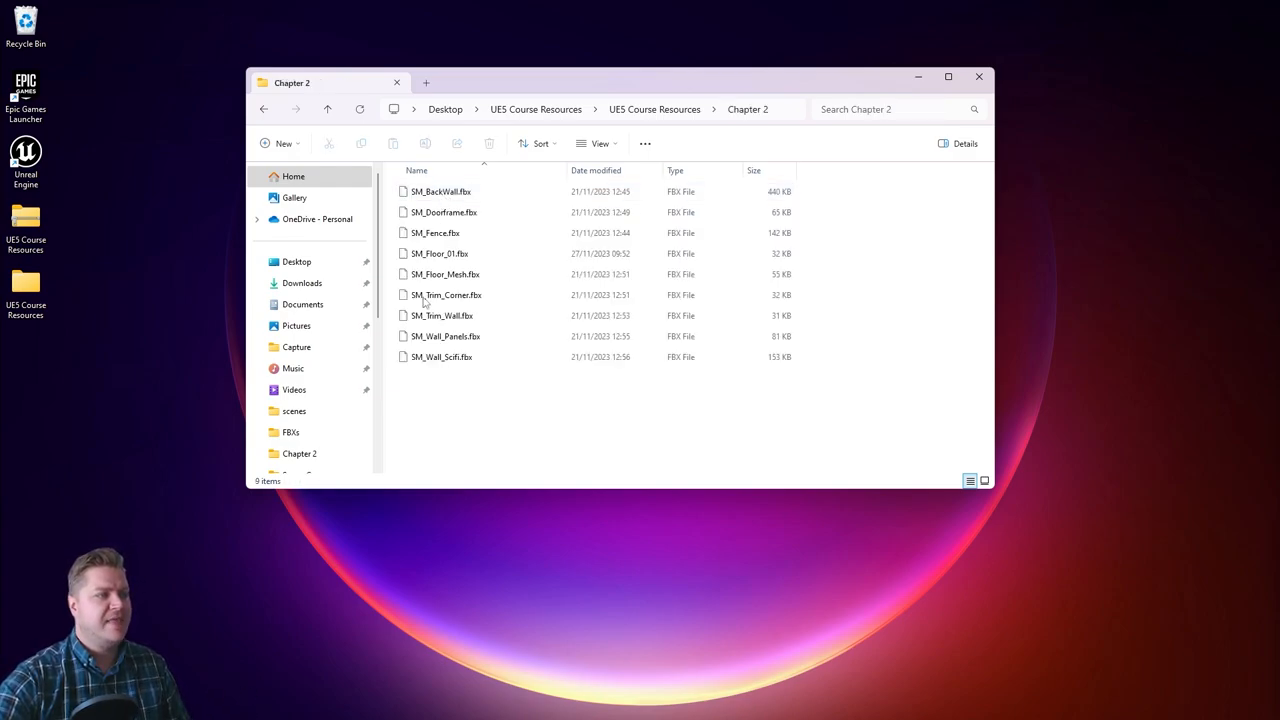
pyautogui.press('ctrl+a')
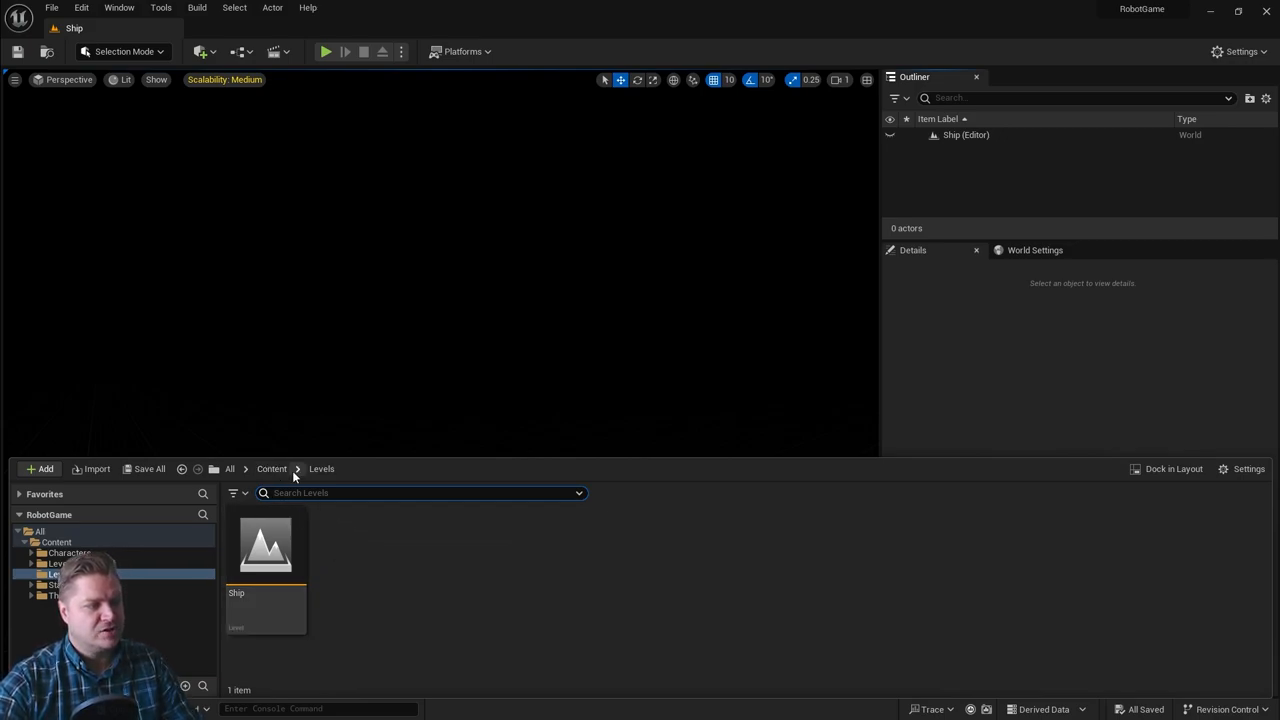
# Create a new folder named Meshes inside Content and open it.
pyautogui.click(272, 468)
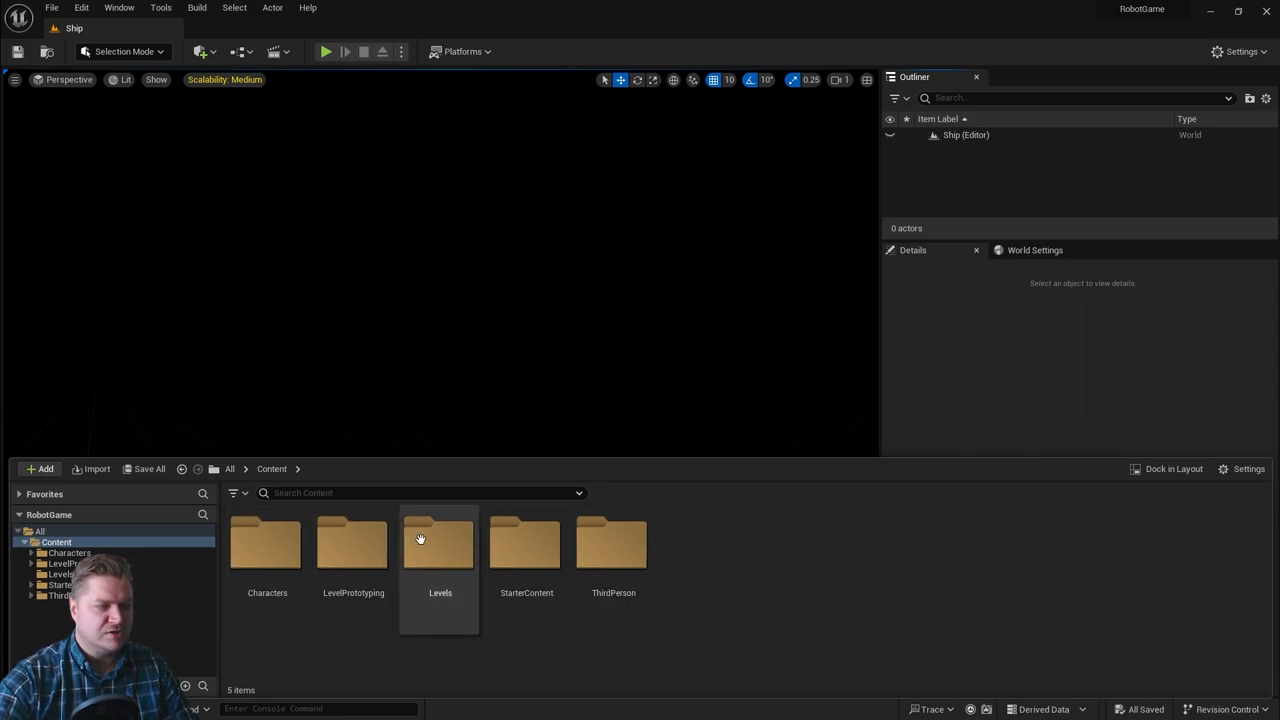
pyautogui.click(440, 544)
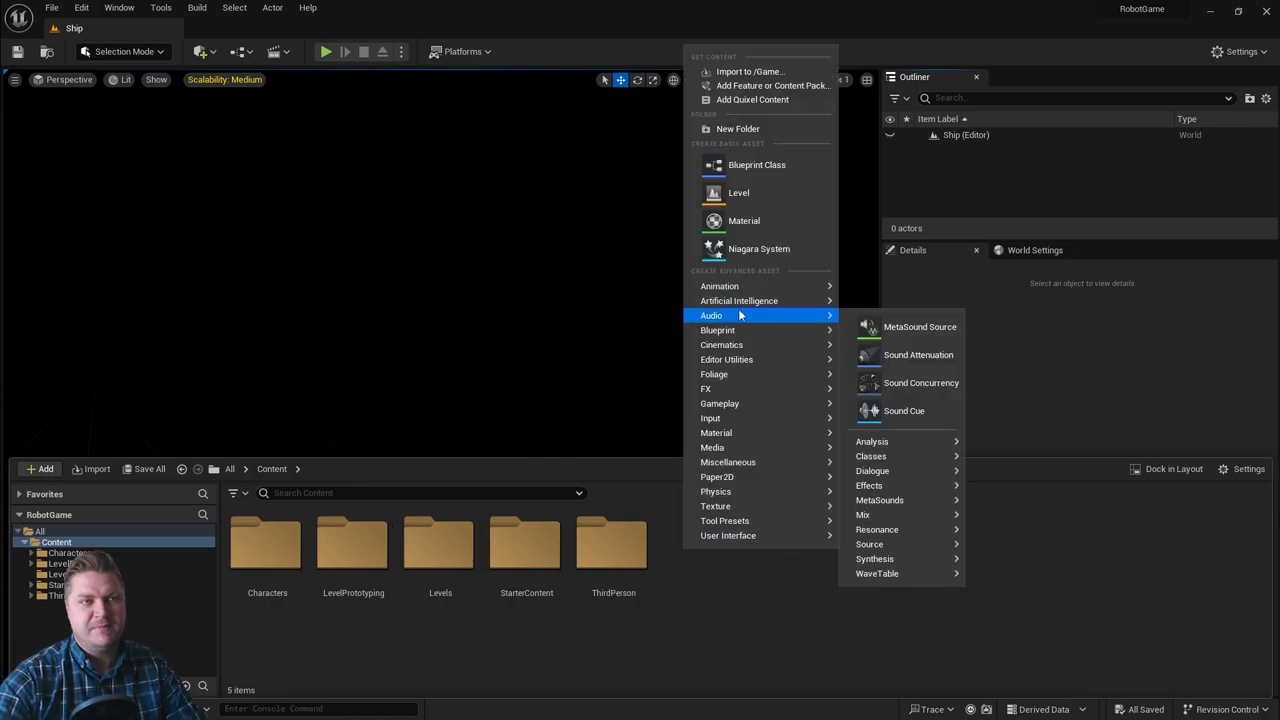
pyautogui.moveTo(738, 128)
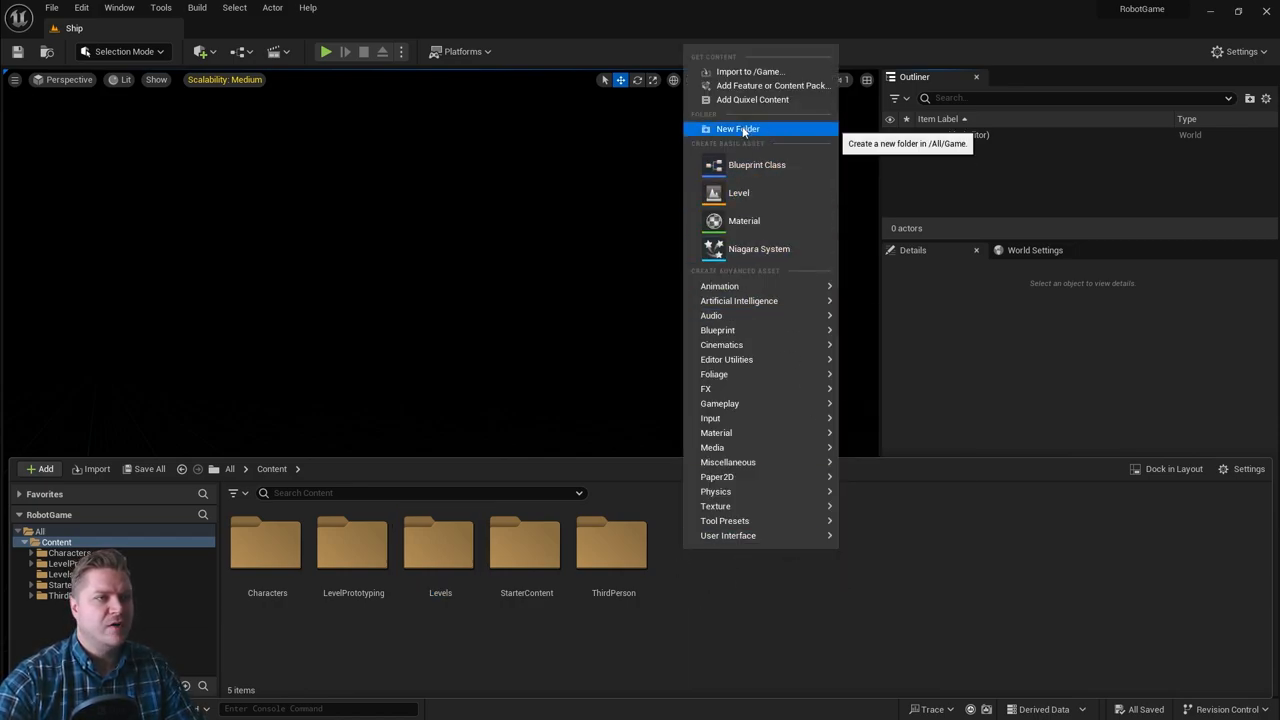
pyautogui.click(738, 128)
pyautogui.write('Meshes')
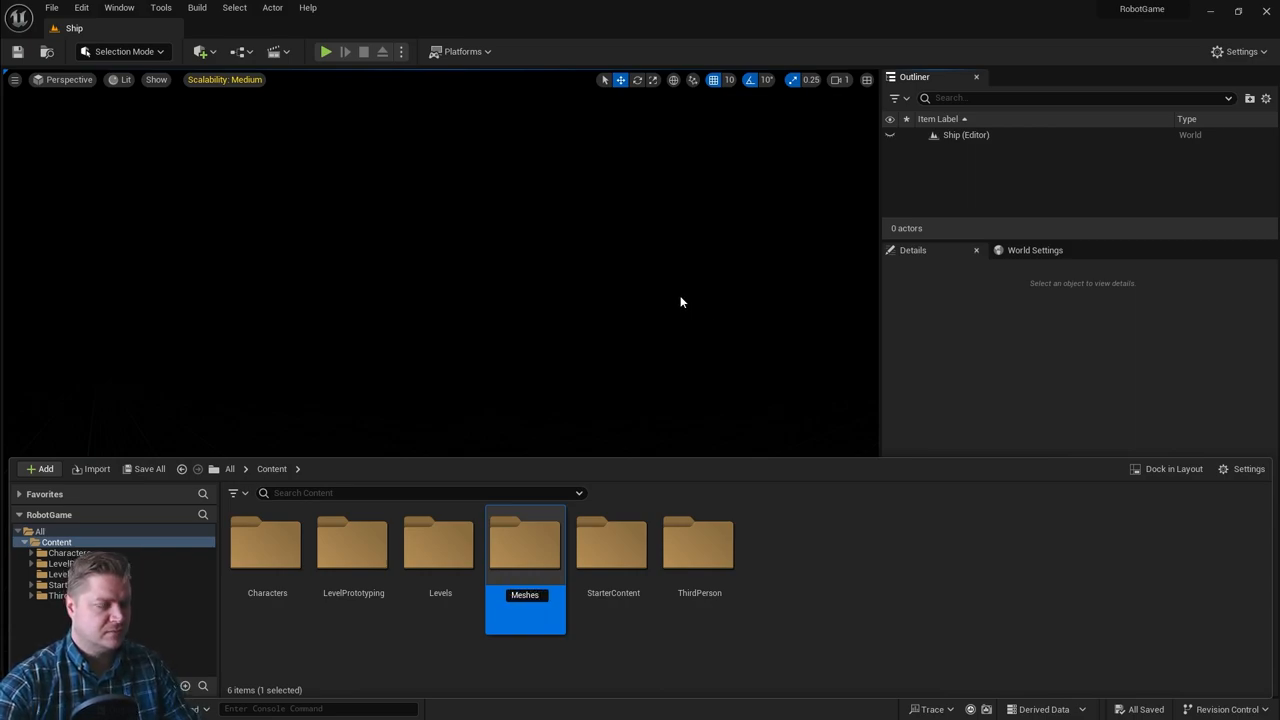
pyautogui.moveTo(520, 548)
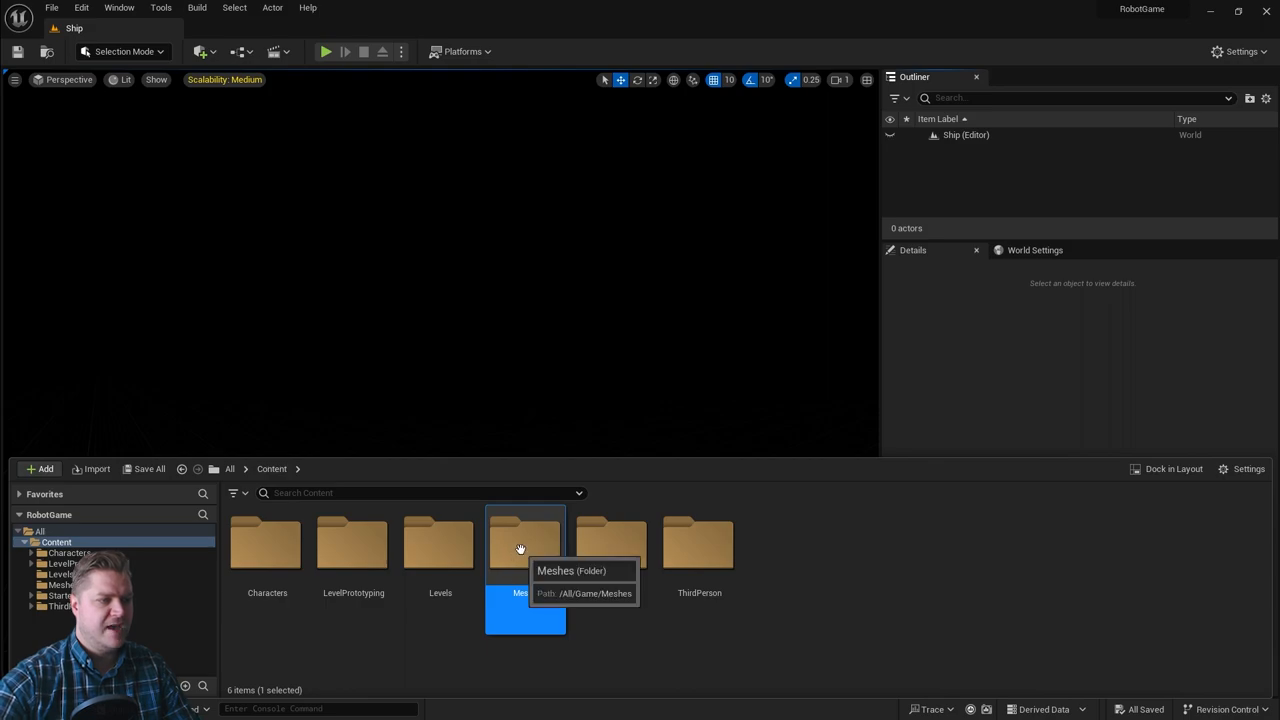
pyautogui.doubleClick(524, 544)
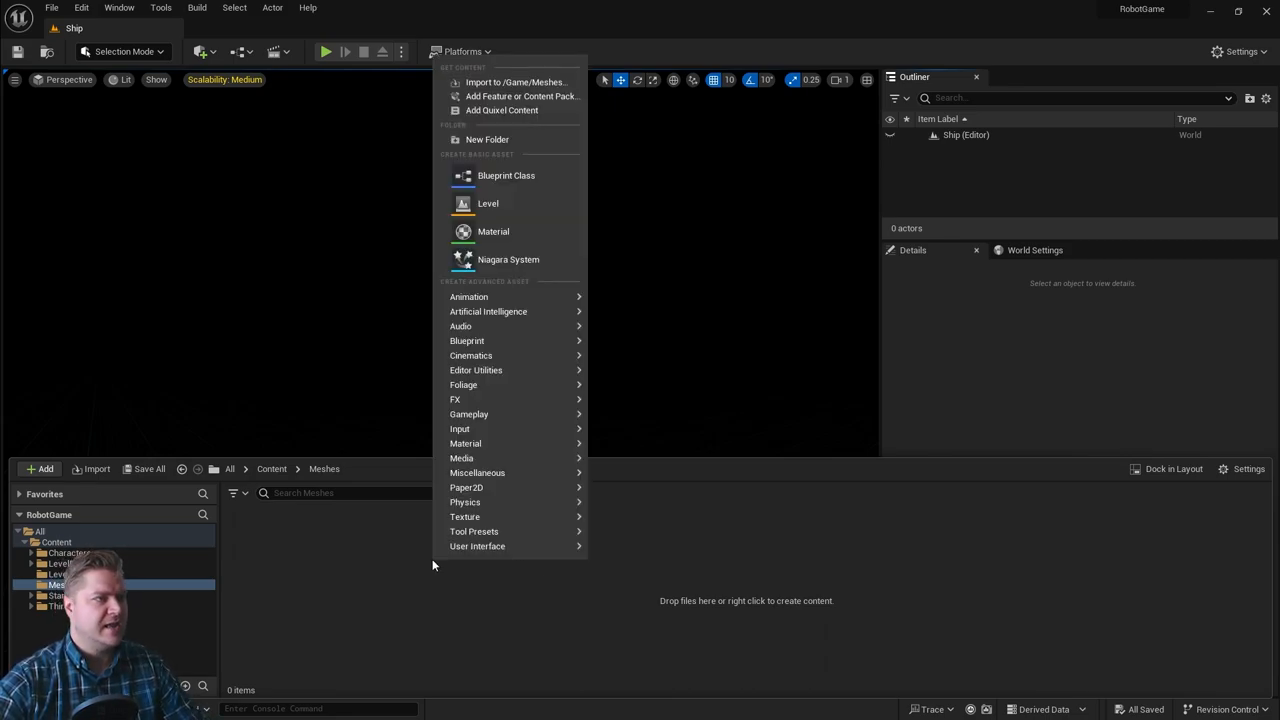
pyautogui.moveTo(386, 588)
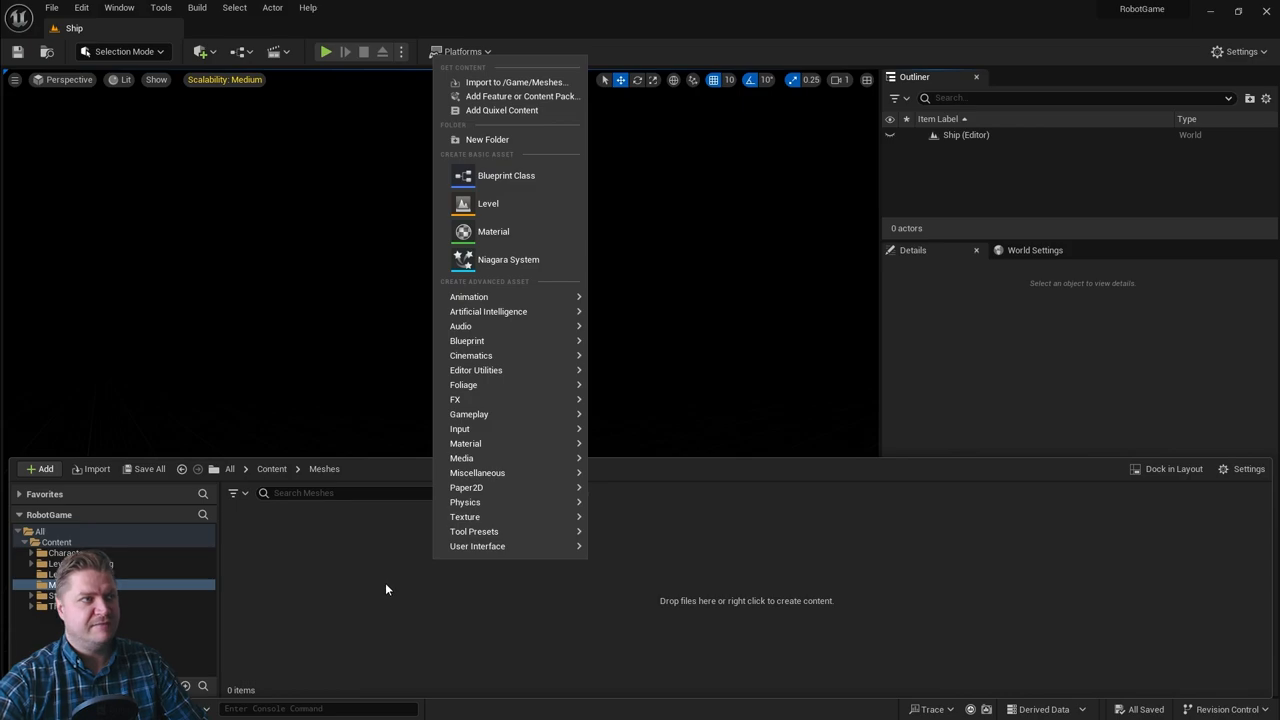
pyautogui.moveTo(512, 82)
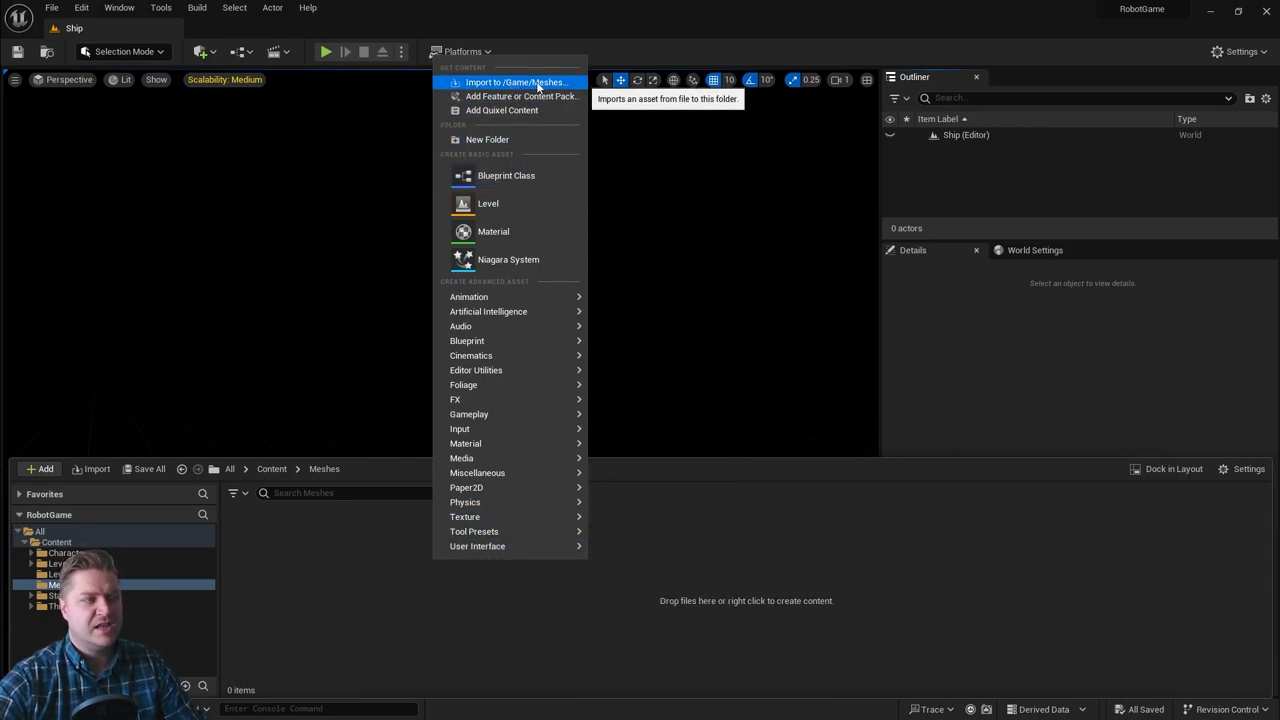
# Import SM_Floor_01.fbx from Desktop > UE5 Course Resources > Chapter 2 into the Meshes folder.
pyautogui.click(516, 82)
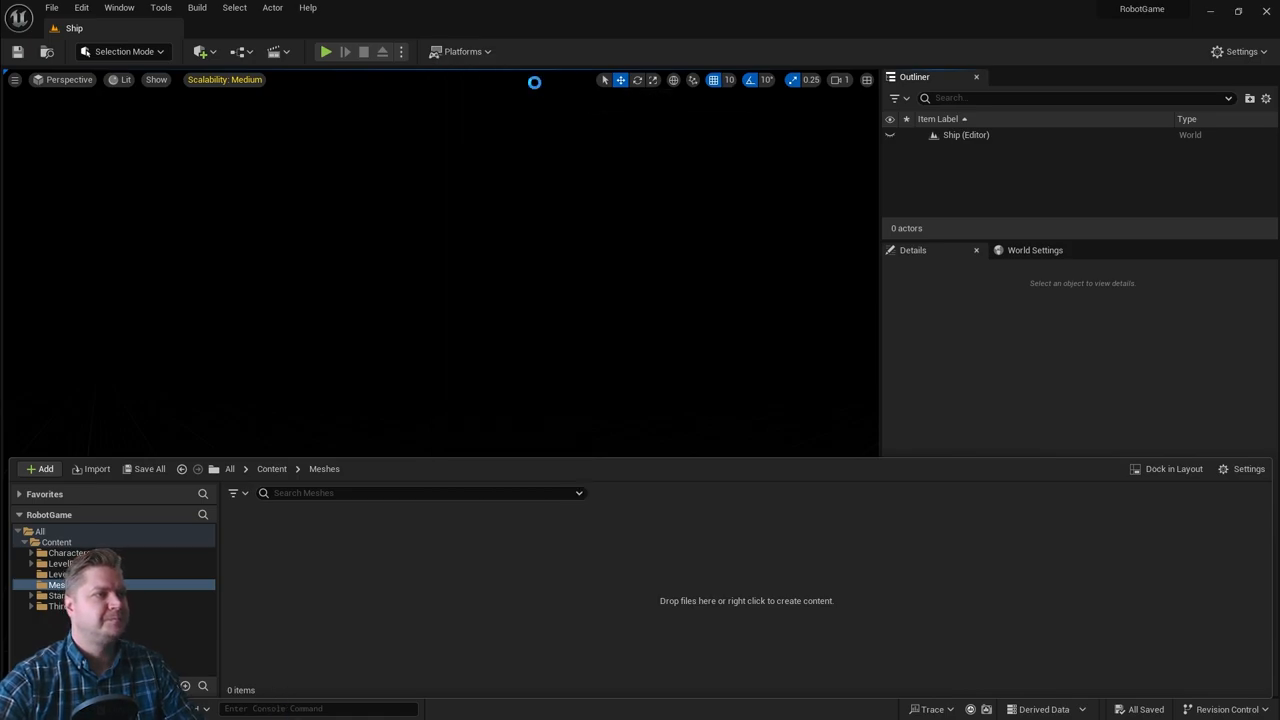
pyautogui.click(96, 468)
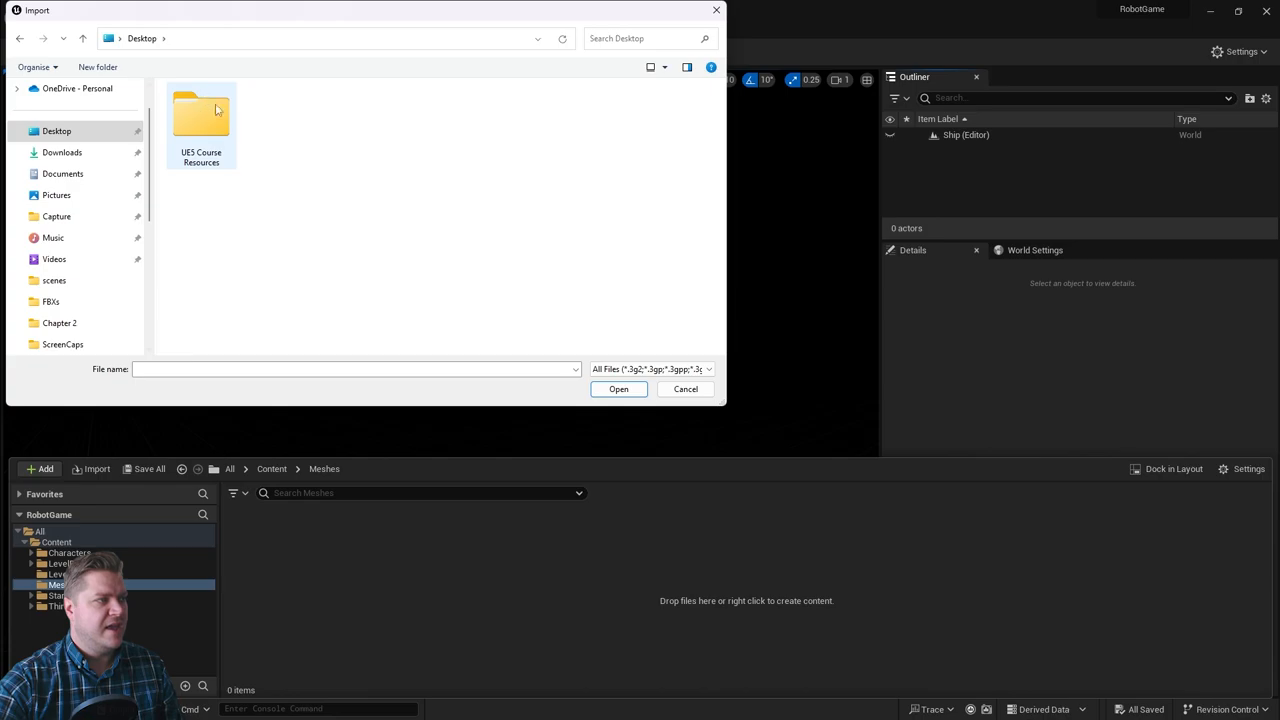
pyautogui.doubleClick(200, 112)
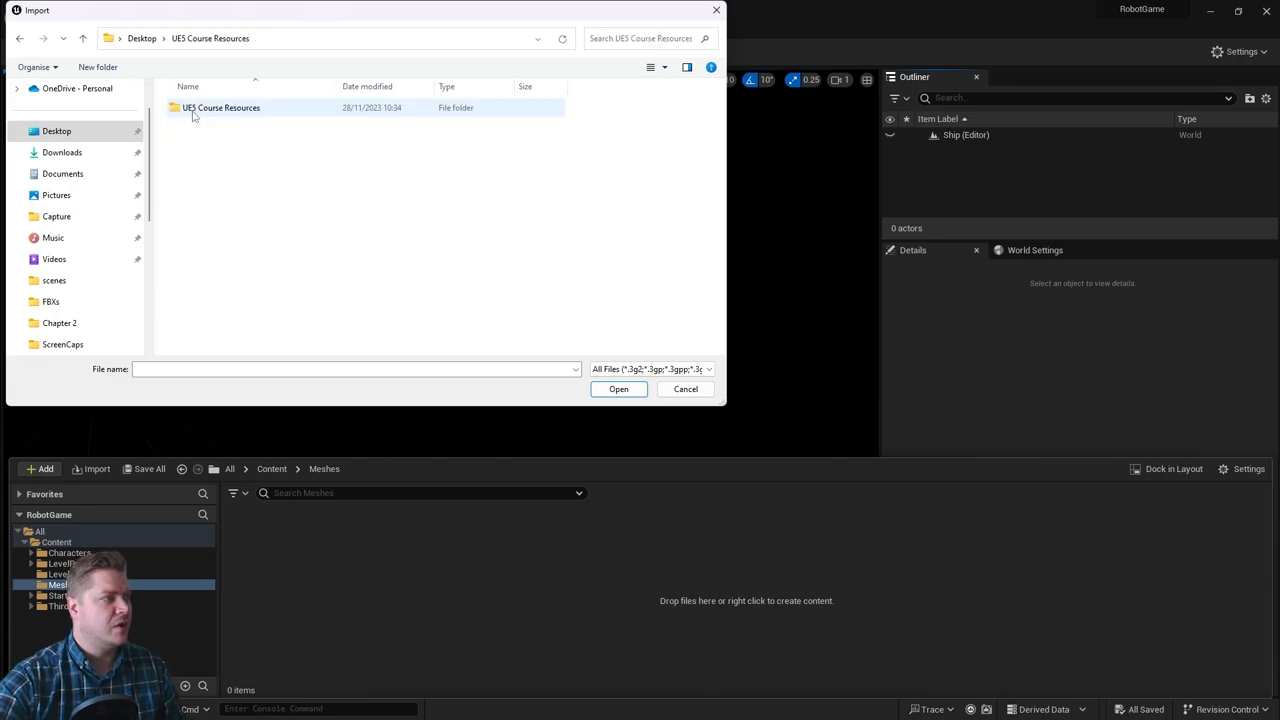
pyautogui.doubleClick(220, 108)
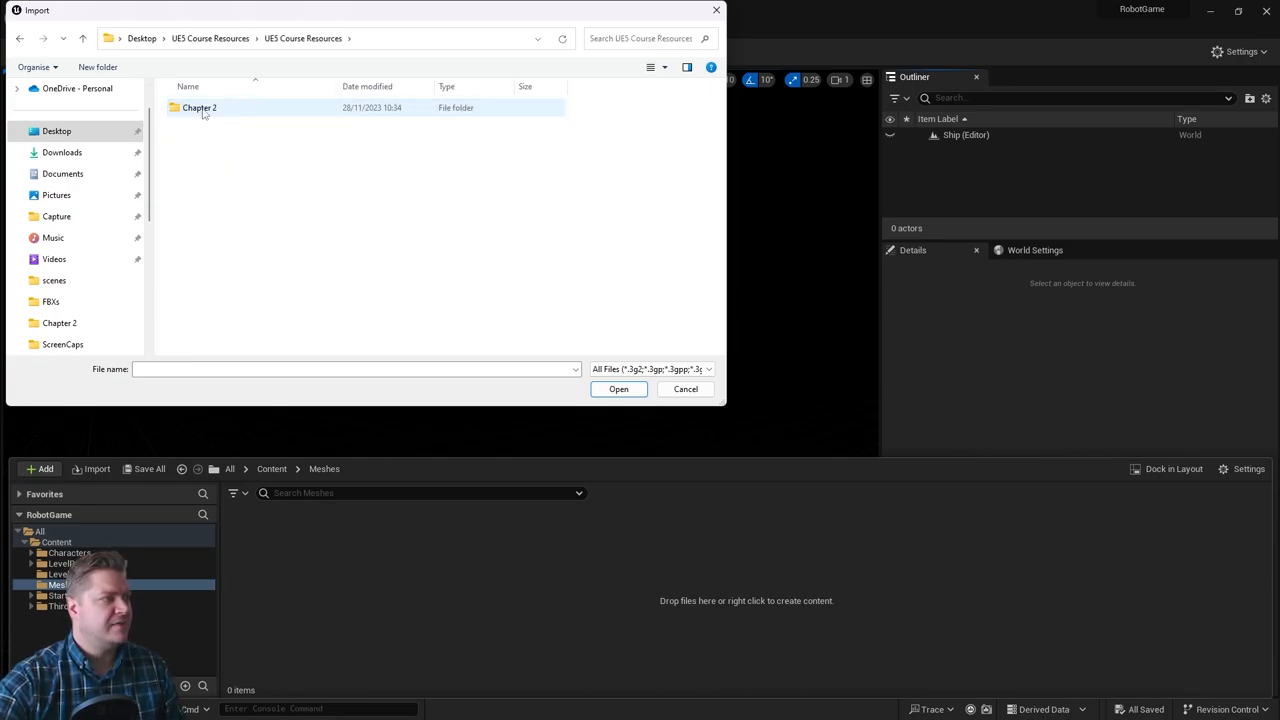
pyautogui.doubleClick(200, 108)
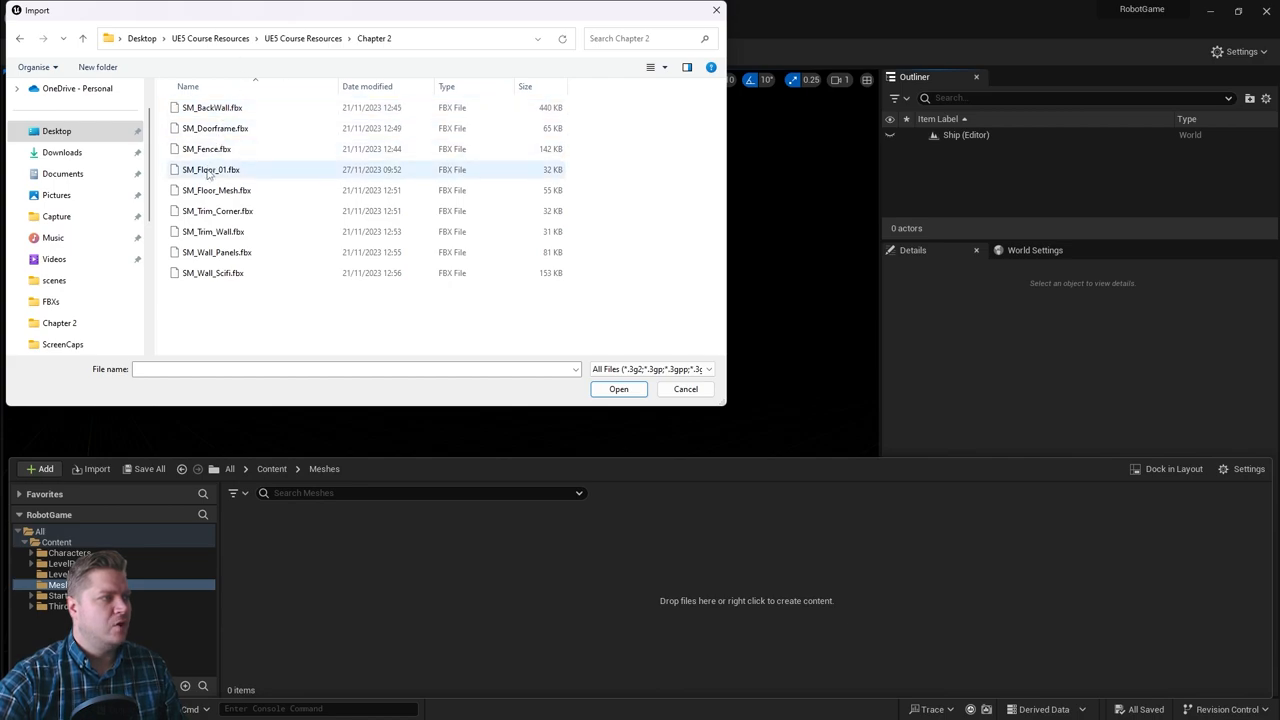
pyautogui.click(210, 168)
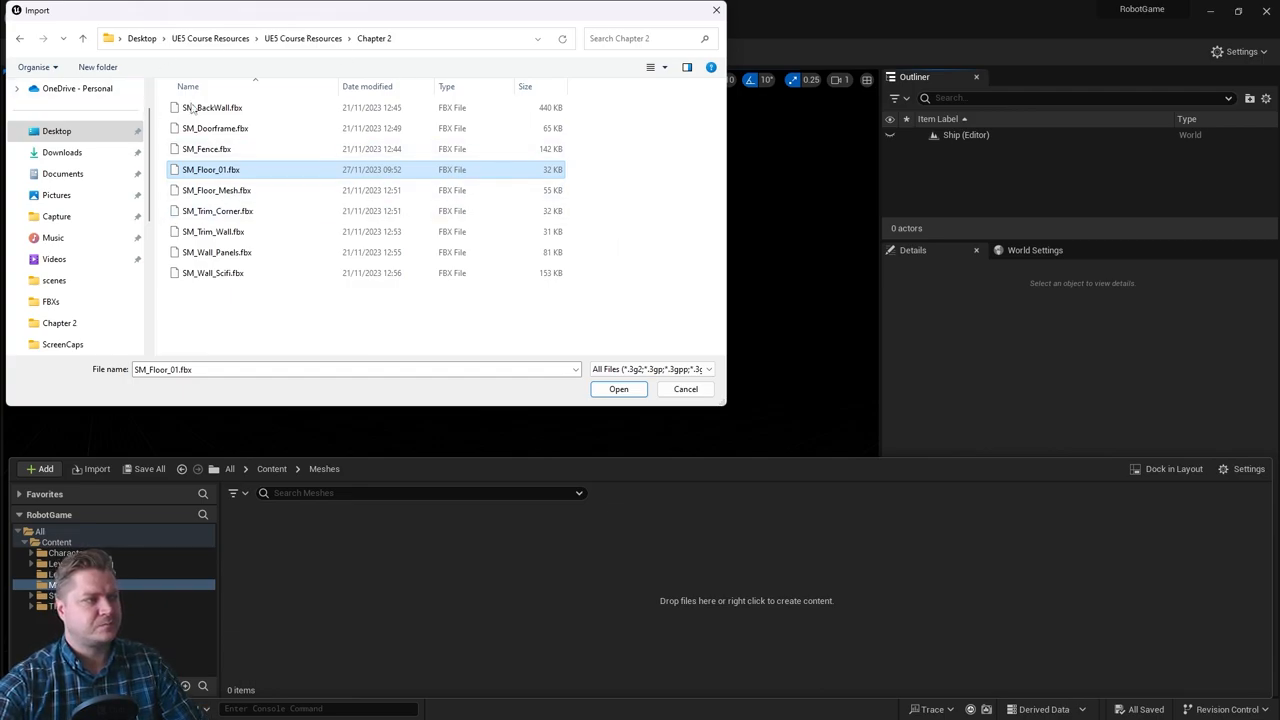
pyautogui.click(618, 388)
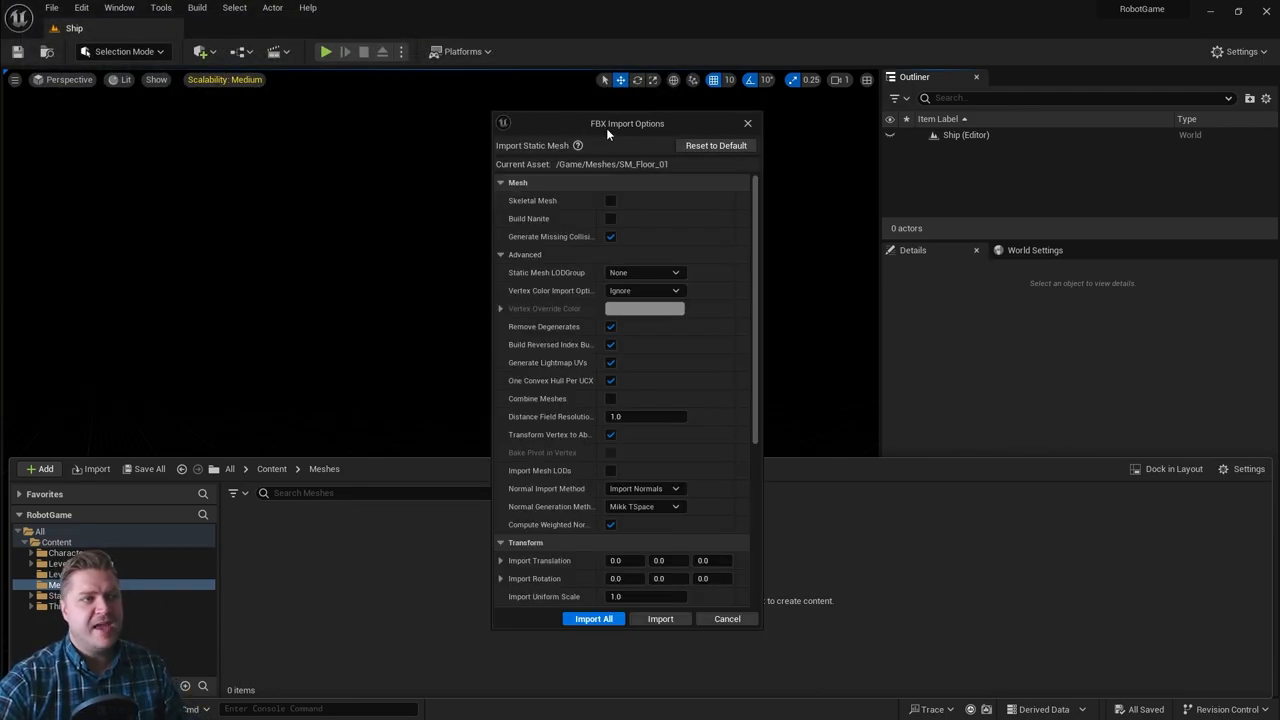
pyautogui.moveTo(660, 128)
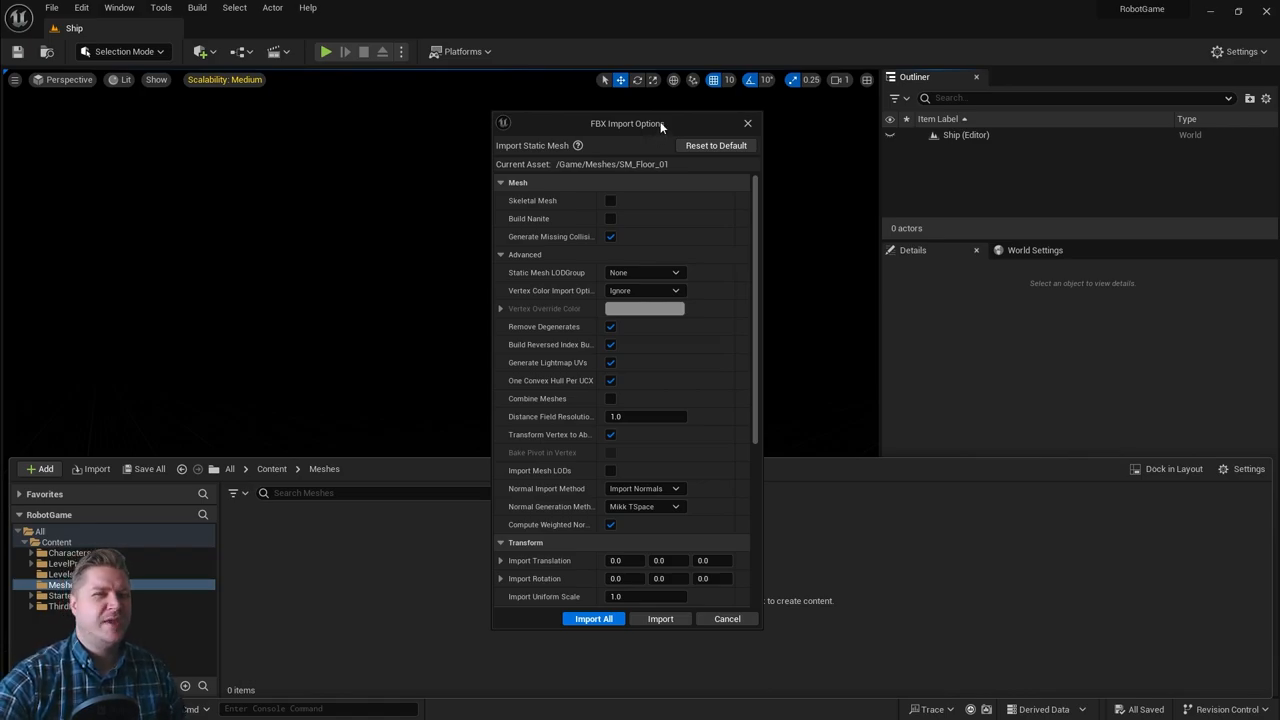
pyautogui.moveTo(660, 160)
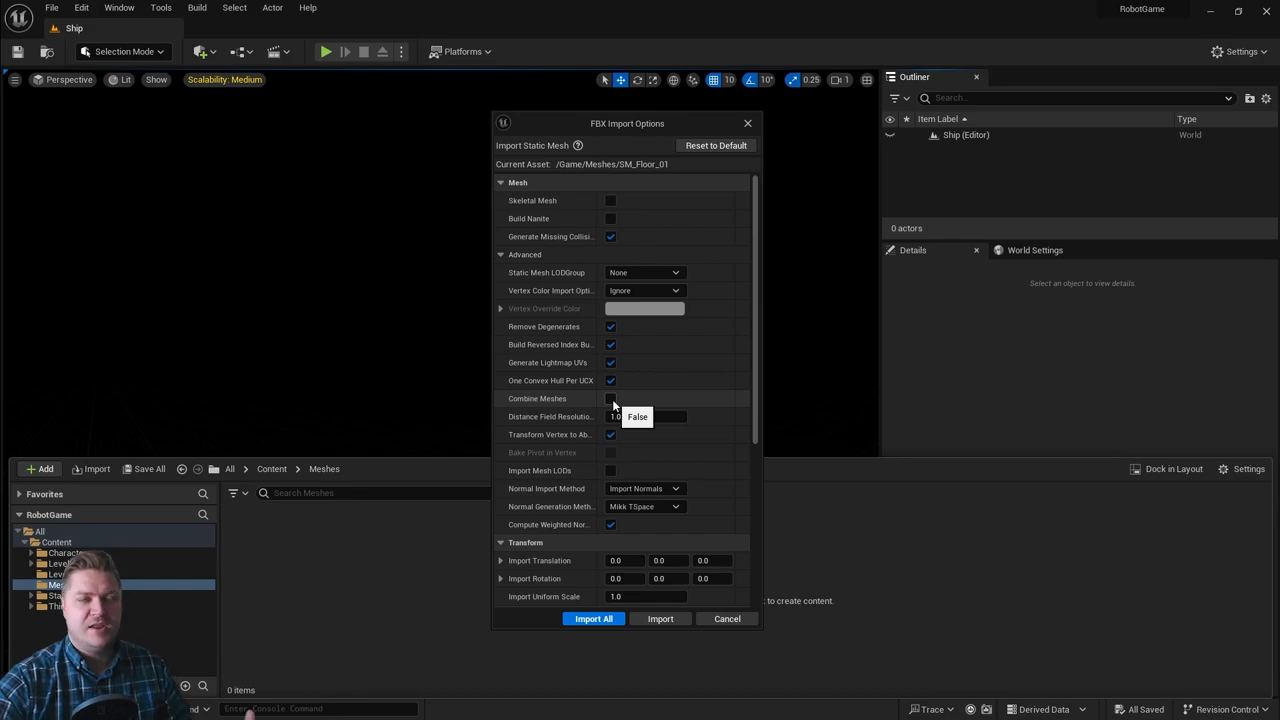
# Set FBX import to Combine Meshes, Do Not Create Material, and no texture import.
pyautogui.click(610, 398)
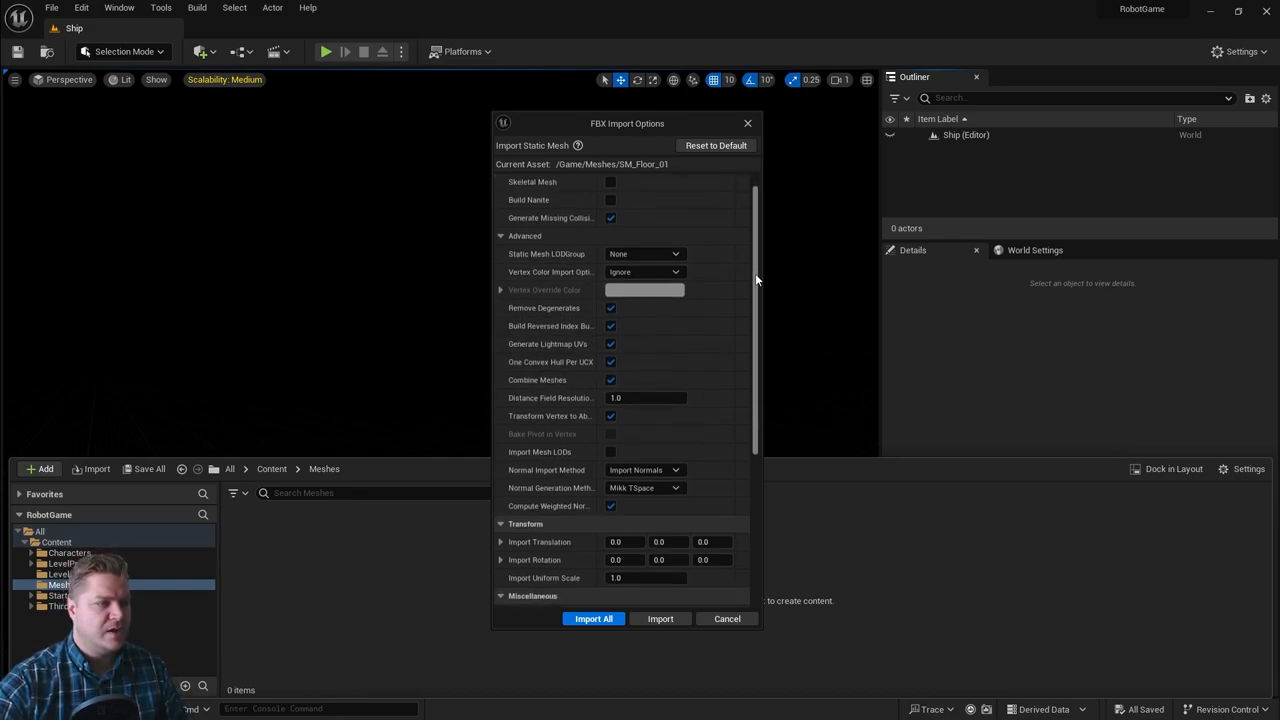
pyautogui.scroll(-3)
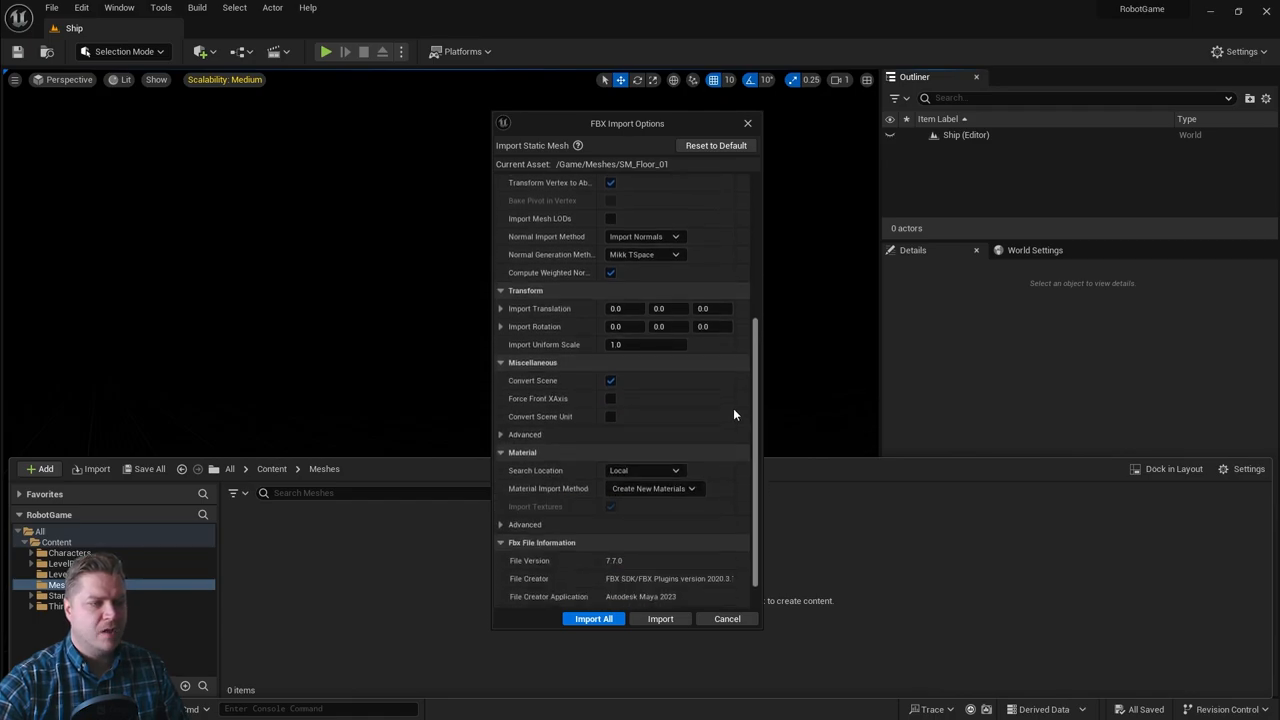
pyautogui.scroll(-3)
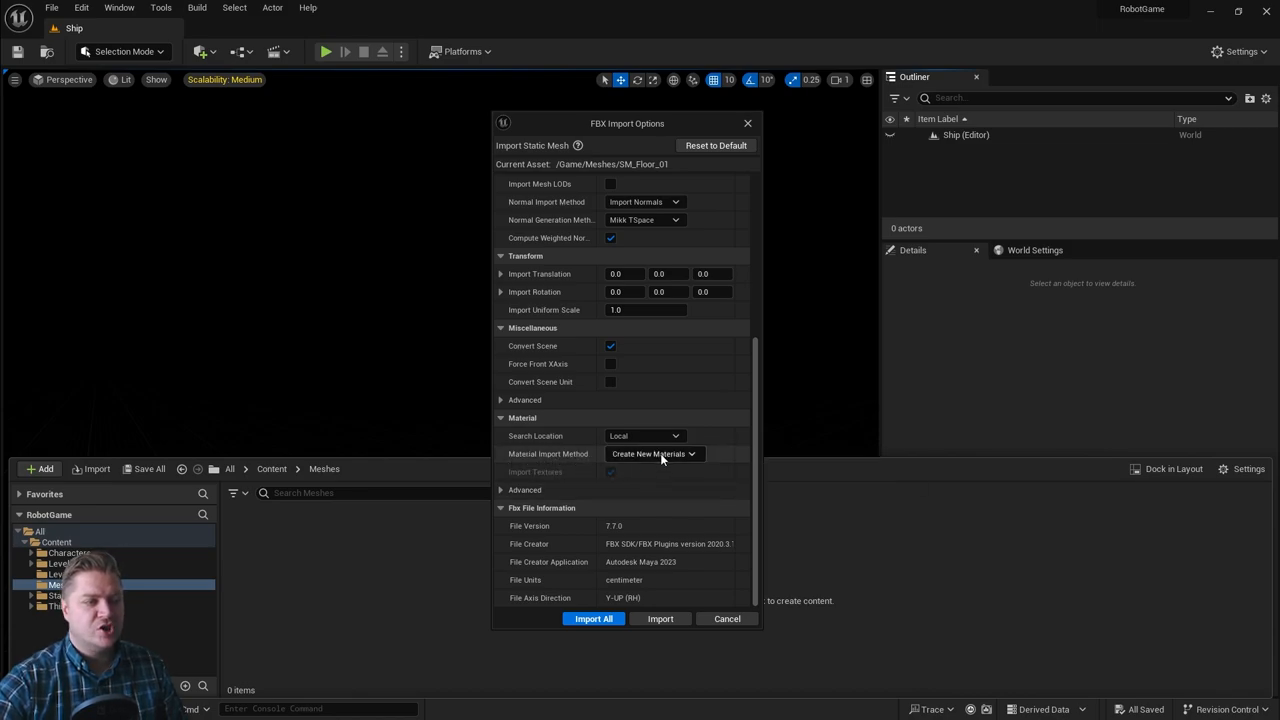
pyautogui.click(656, 452)
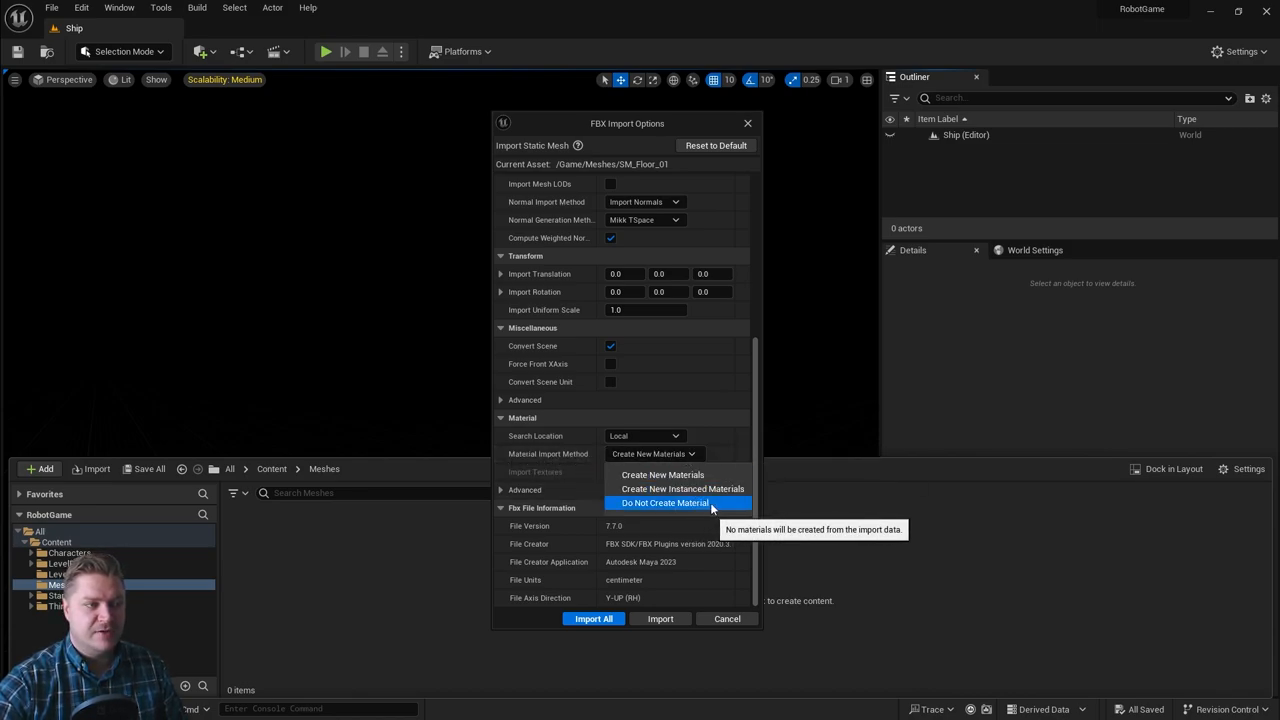
pyautogui.click(664, 504)
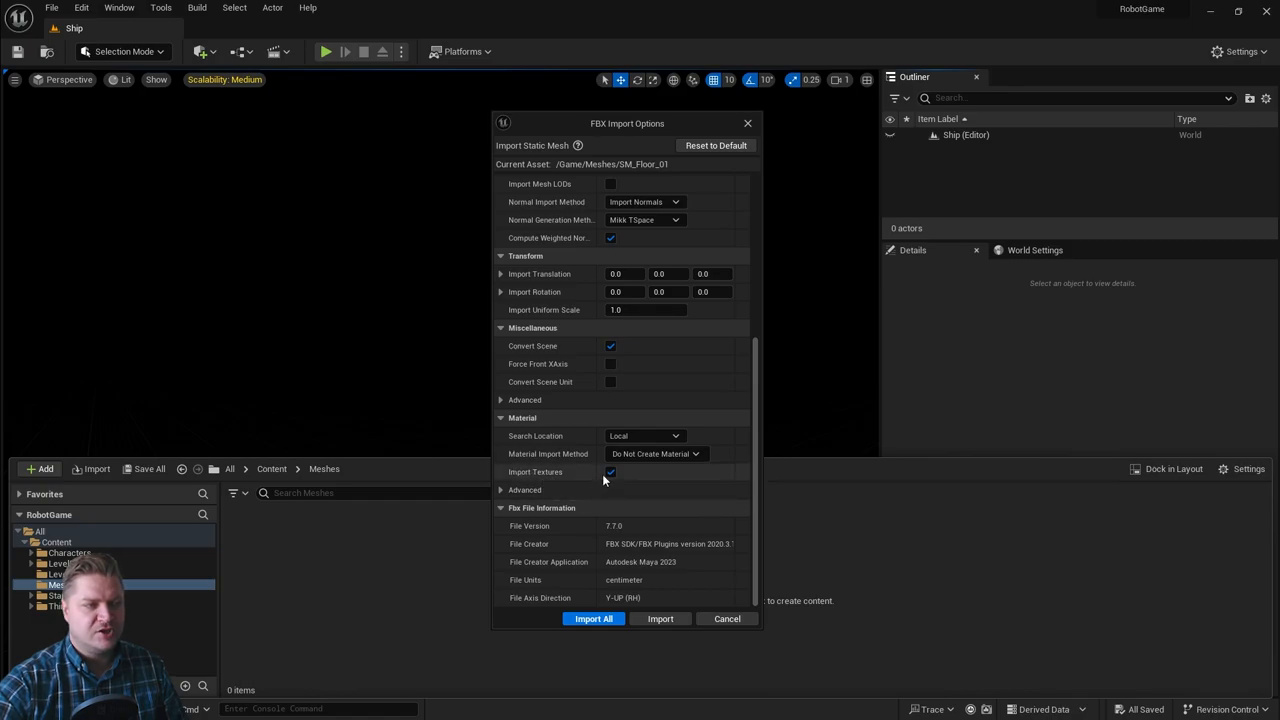
pyautogui.click(612, 472)
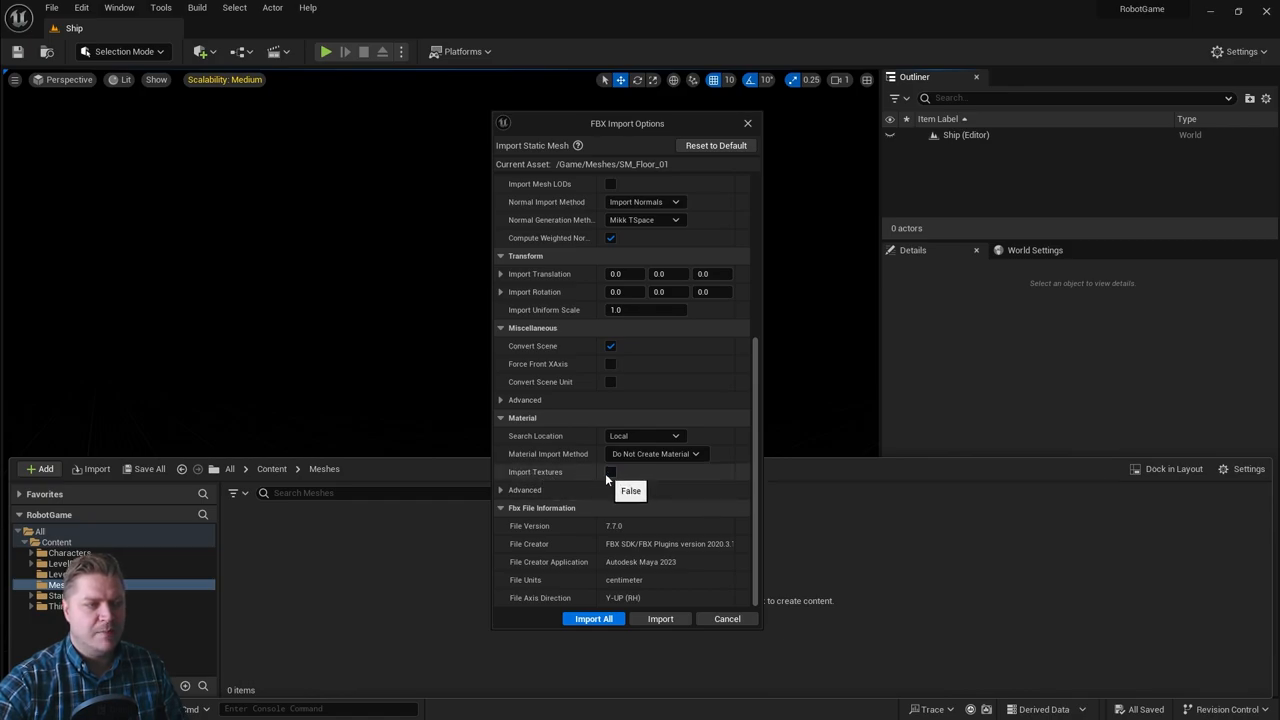
pyautogui.moveTo(744, 496)
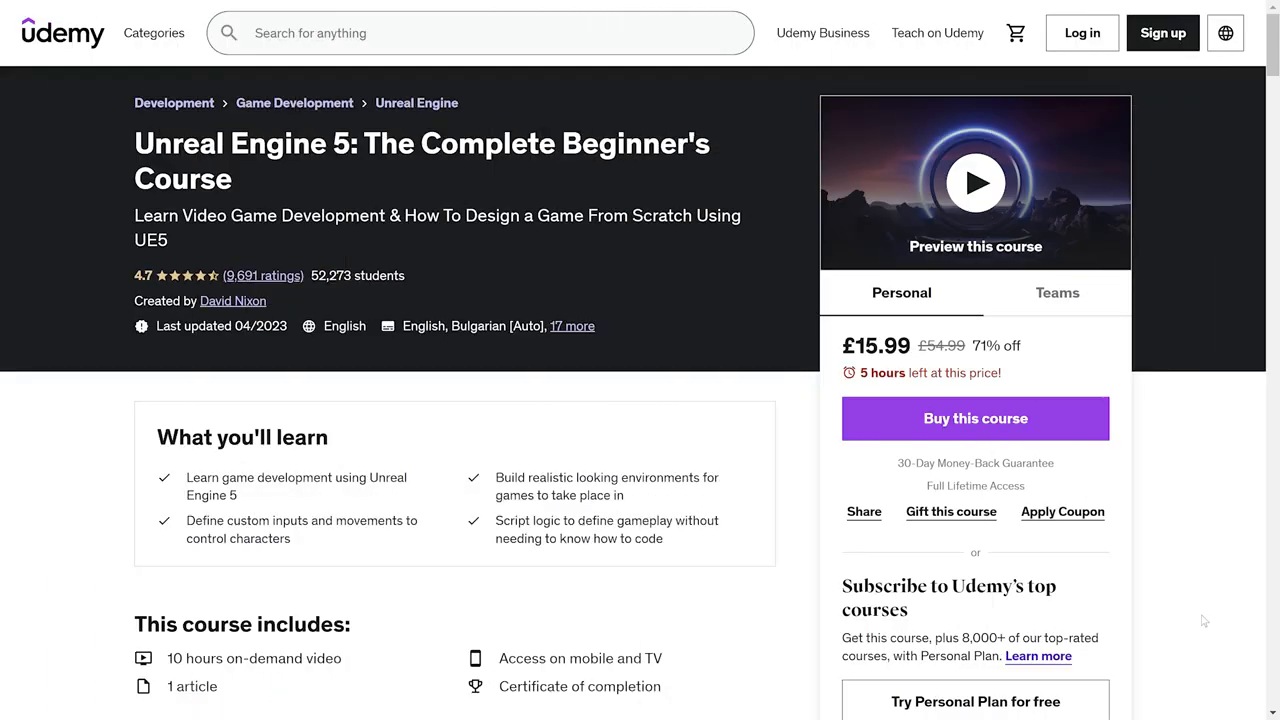
pyautogui.moveTo(1202, 620)
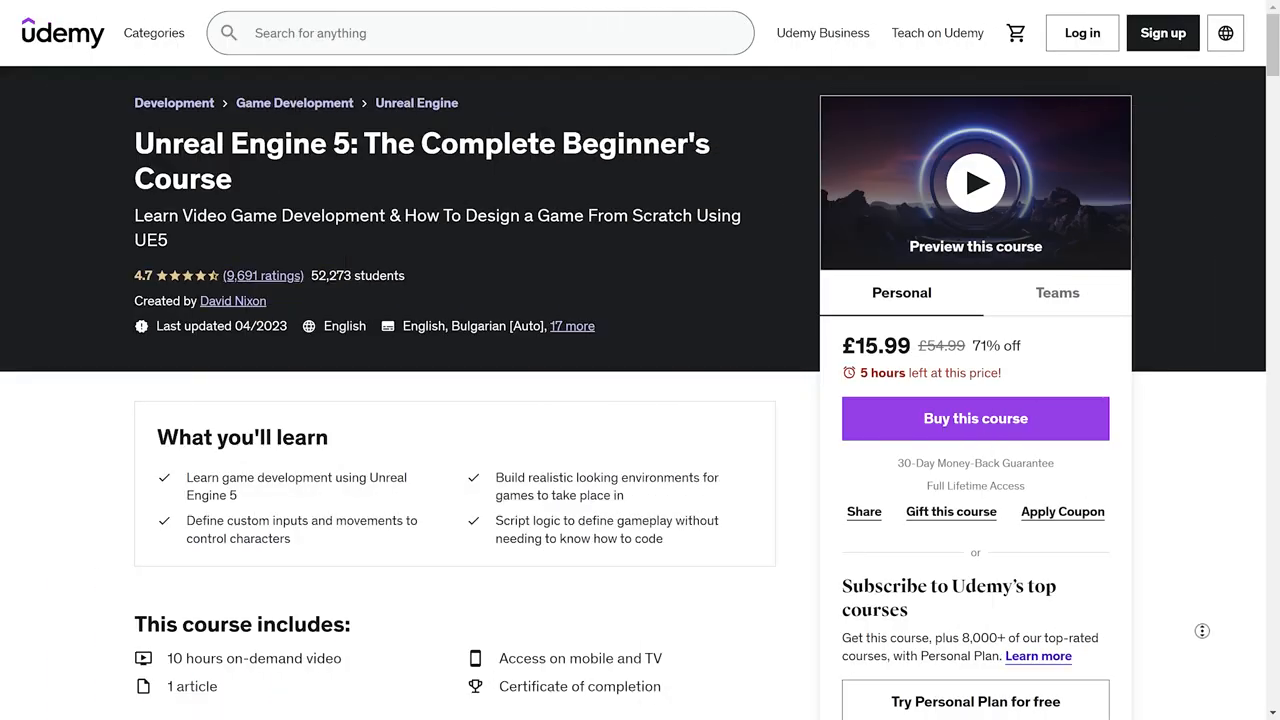
# Scroll the Udemy UE5 beginner course page down to Course content and view the preview clip fullscreen.
pyautogui.scroll(-3)
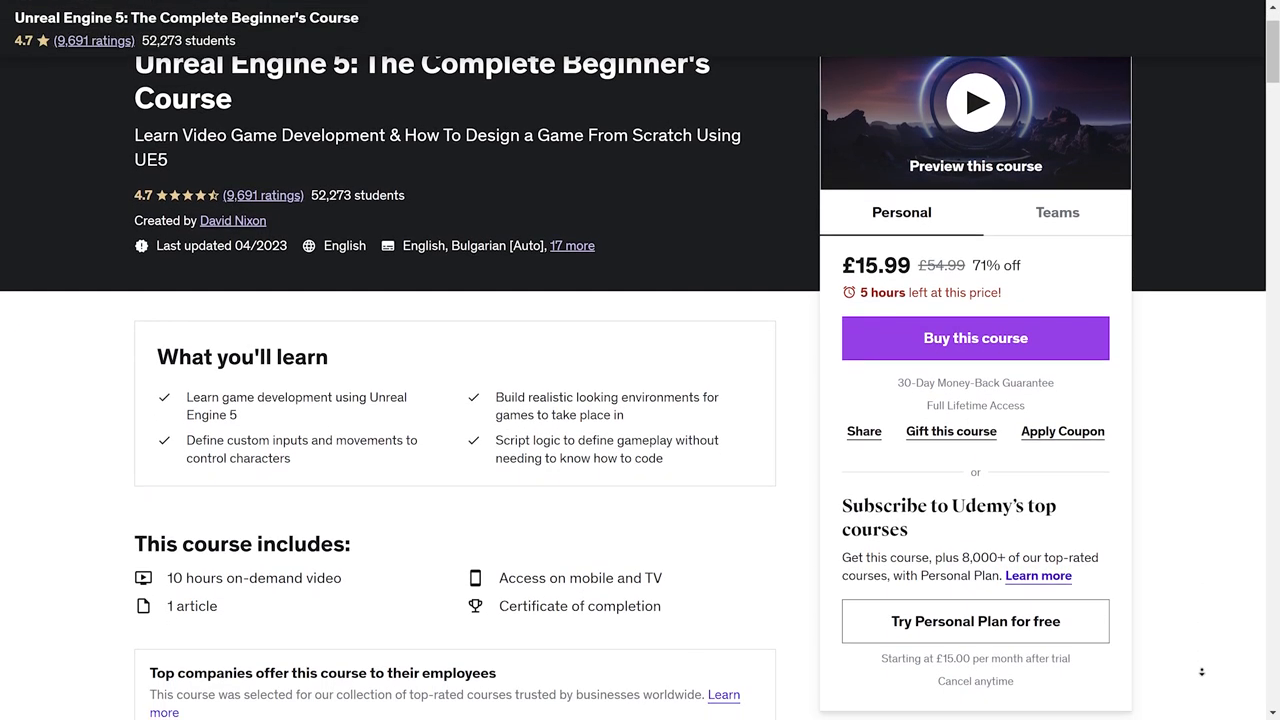
pyautogui.scroll(-3)
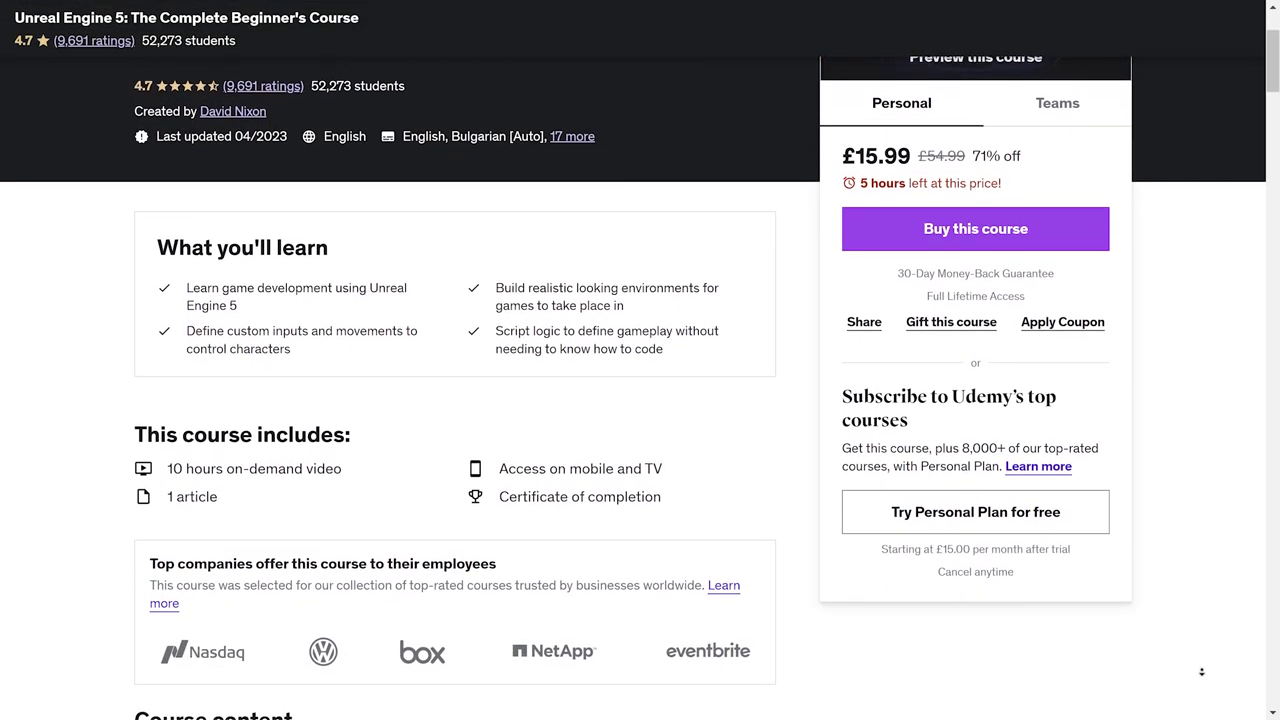
pyautogui.scroll(-3)
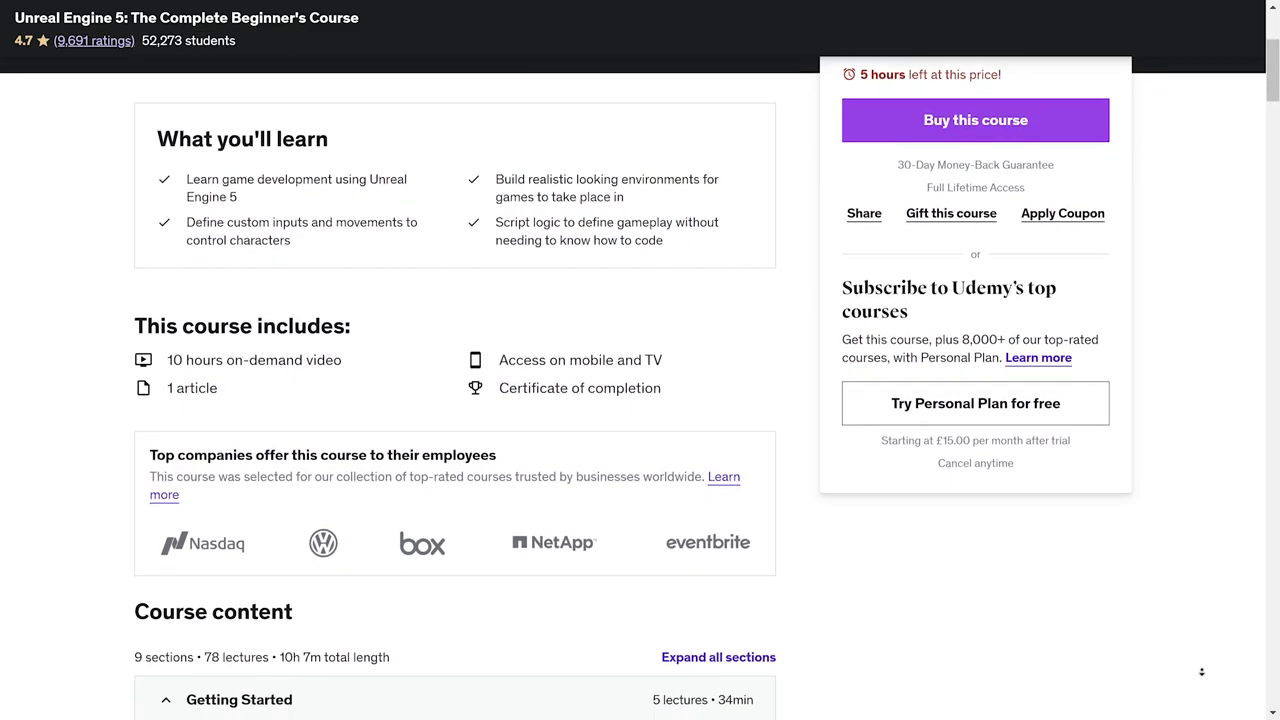
pyautogui.scroll(-3)
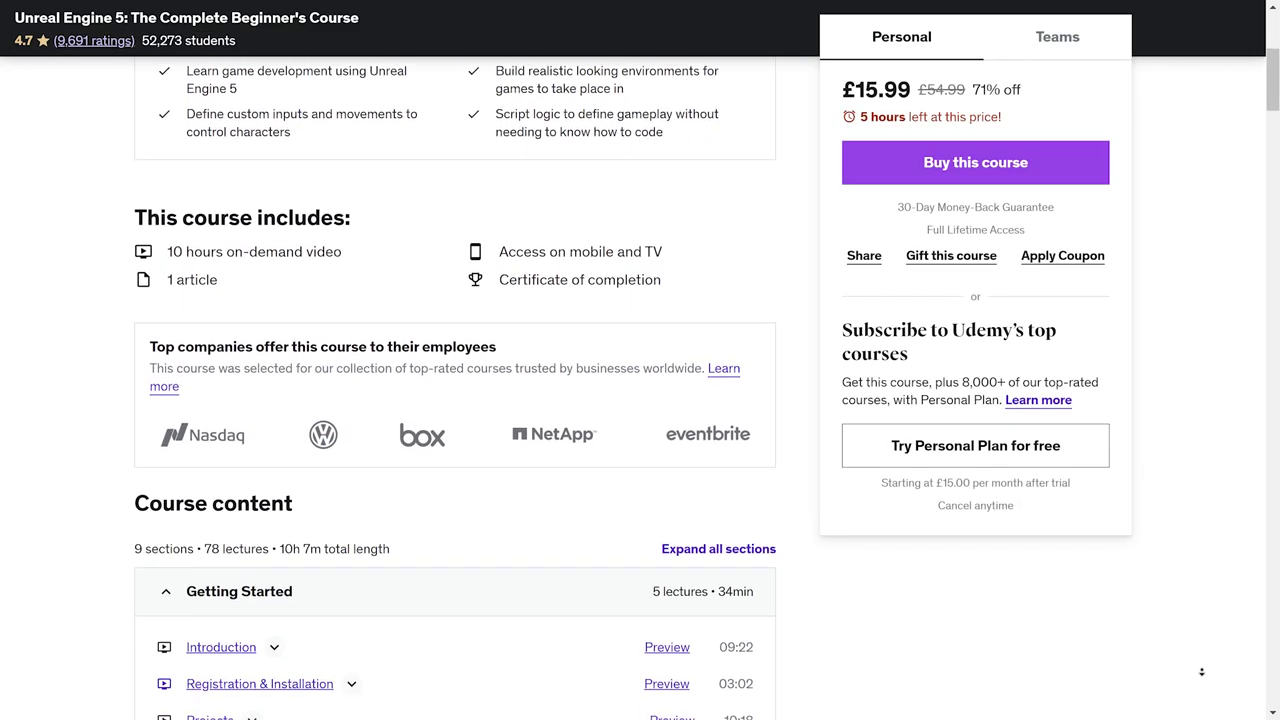
pyautogui.scroll(-3)
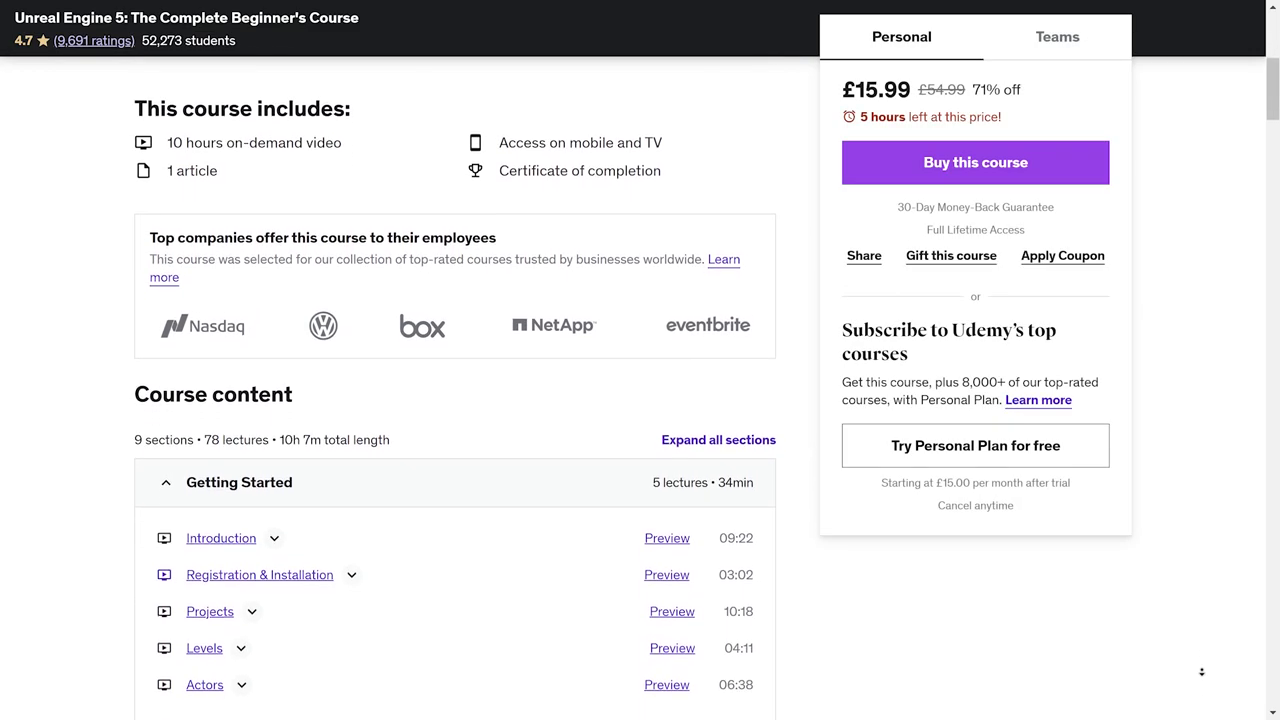
pyautogui.scroll(-3)
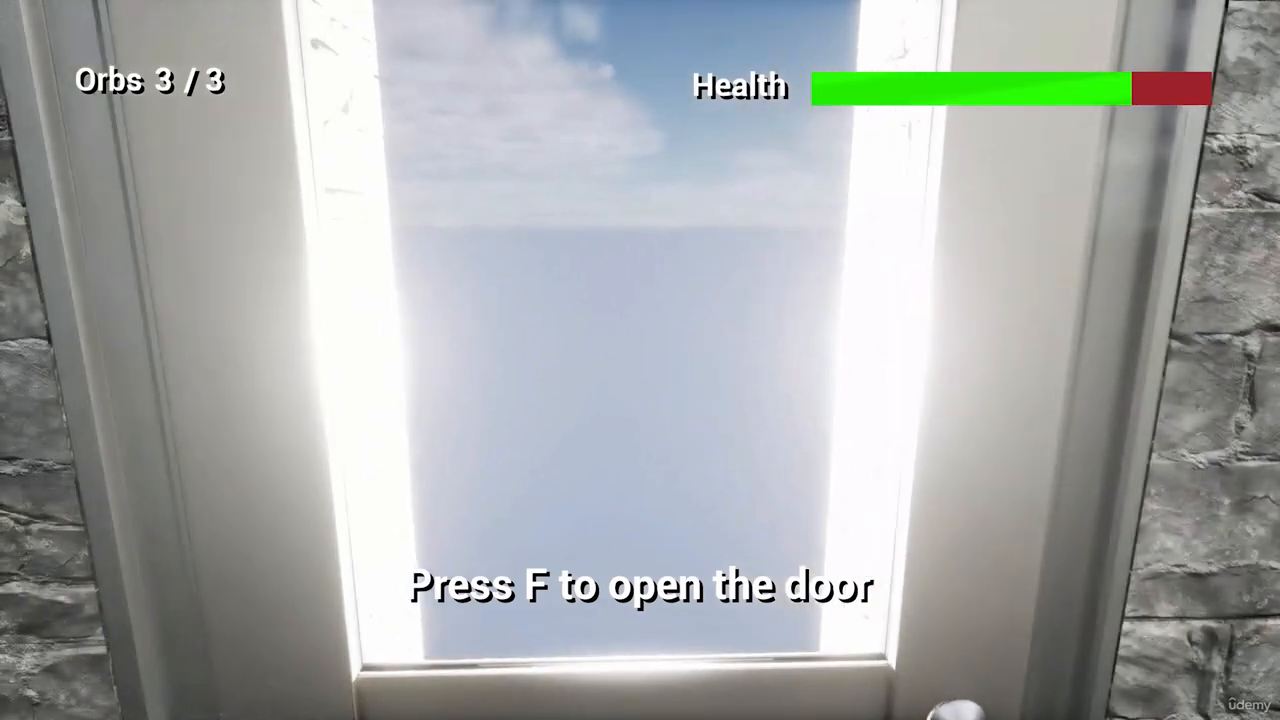
pyautogui.press('f')
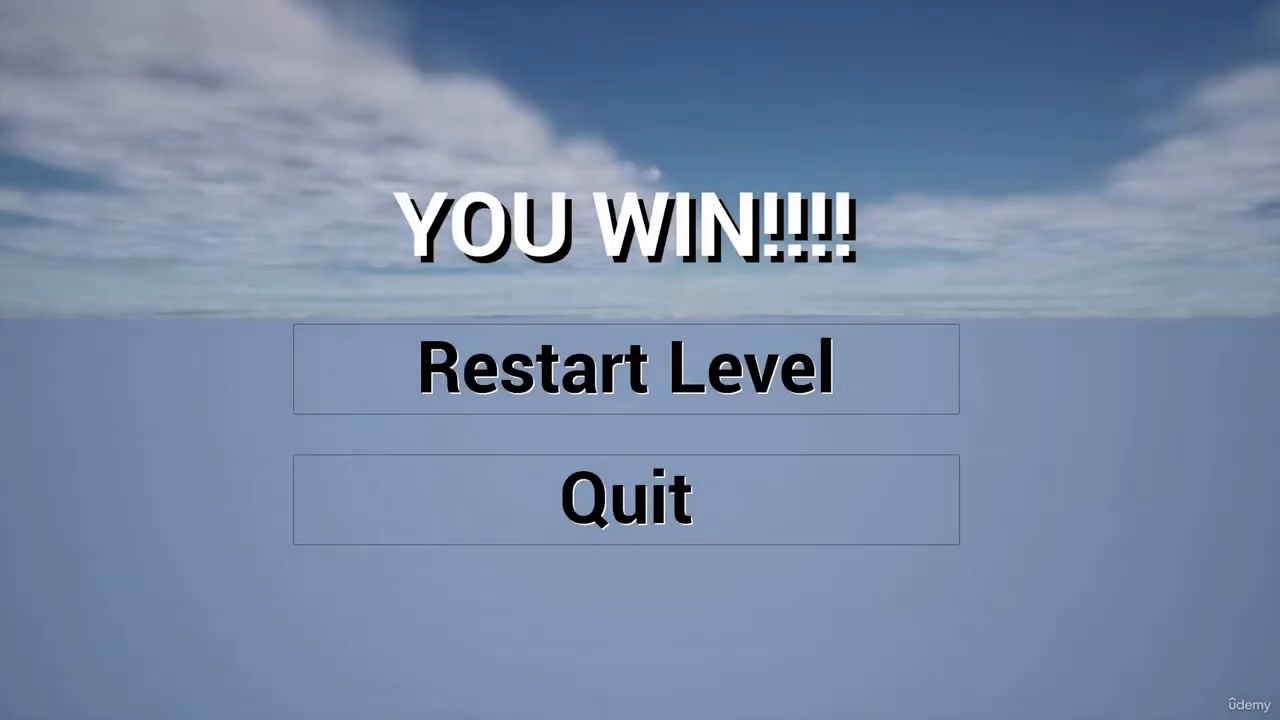